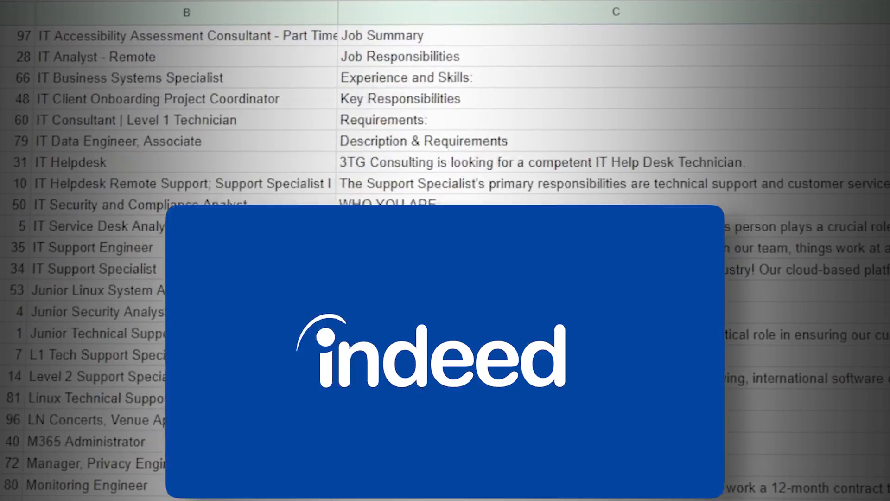
Step: Start the free CISSP Domain 5 (Identity and Access Management) practice quiz on Josh Madakor's site
scroll(down, 3)
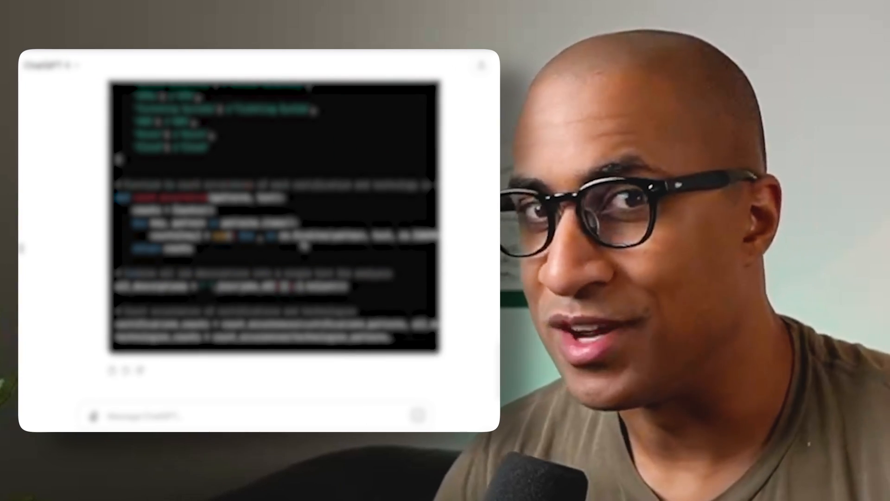
scroll(down, 3)
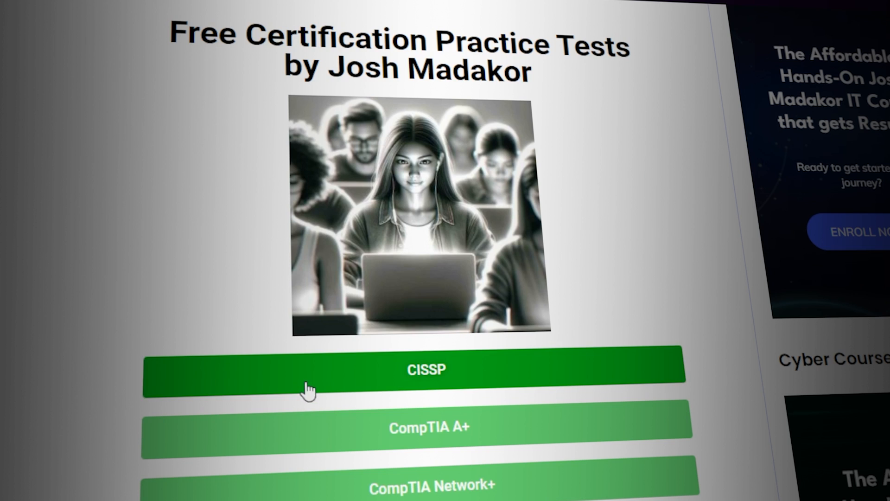
click(426, 370)
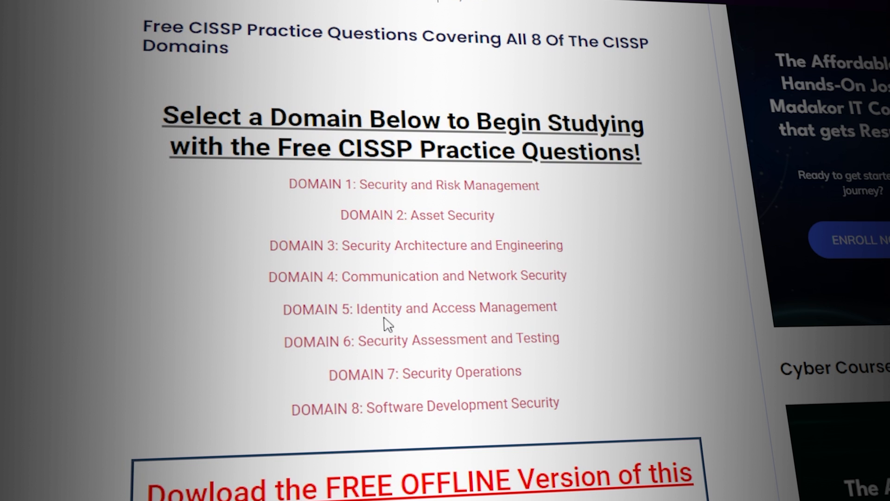
click(419, 307)
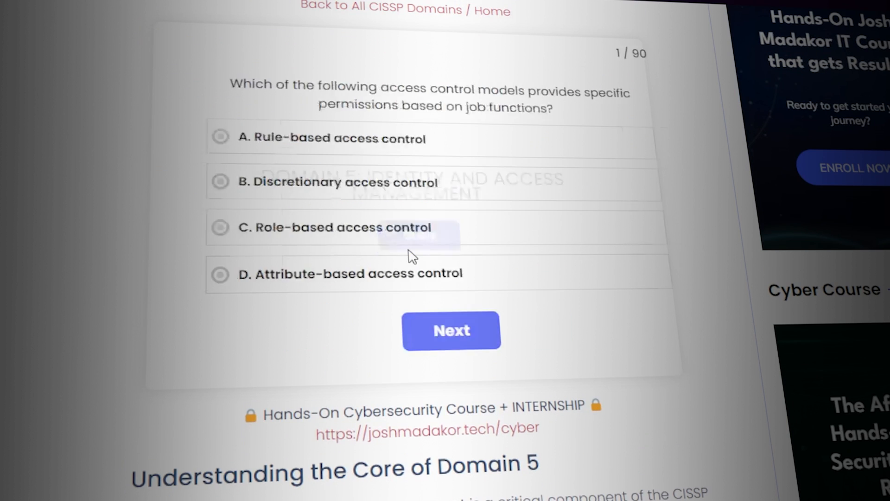
Step: Advance to the Kerberos question and answer it with option B, revealing C as correct
click(450, 330)
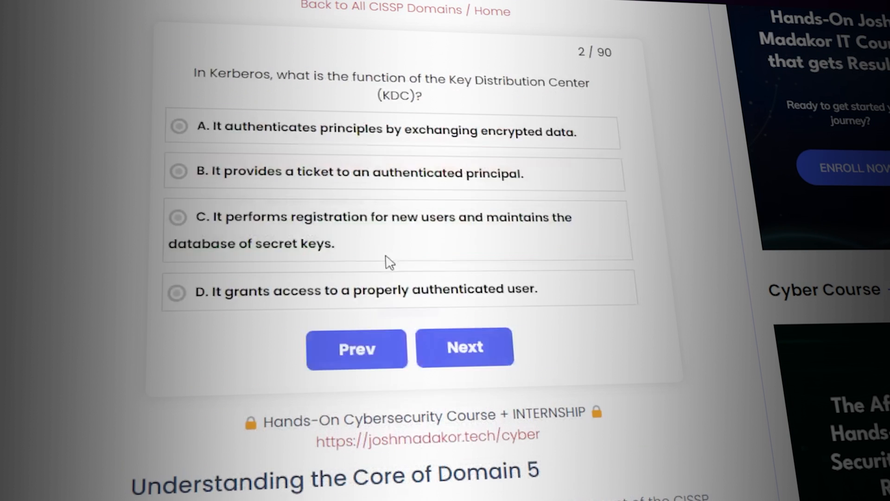
click(398, 173)
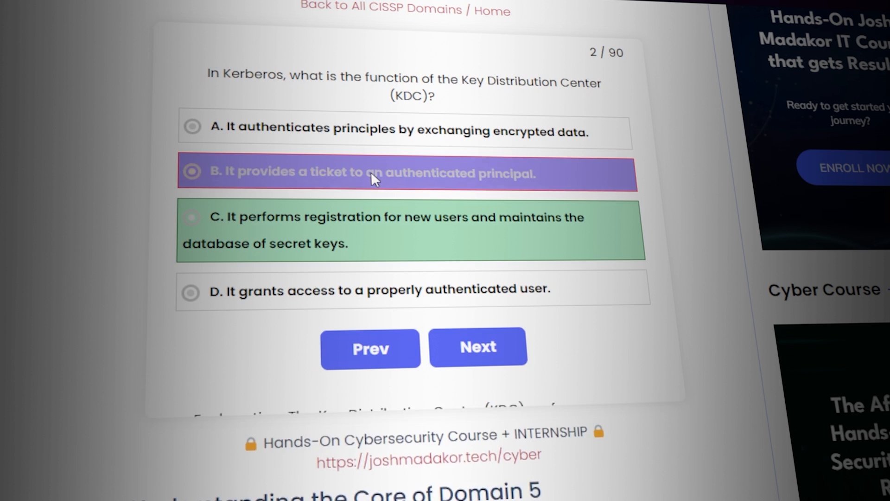
click(477, 346)
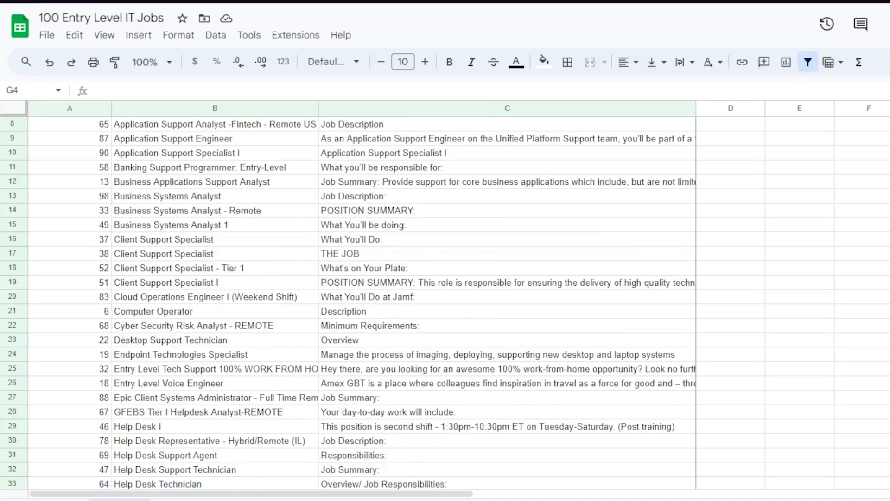
scroll(down, 3)
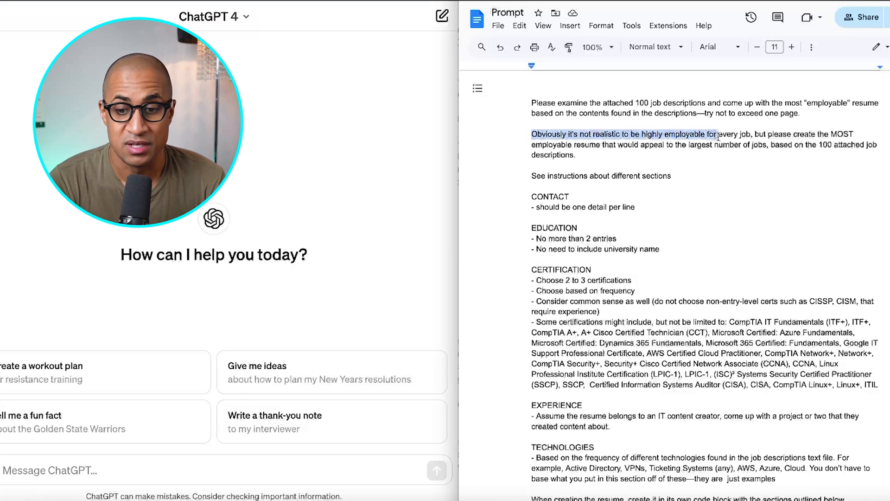
click(742, 145)
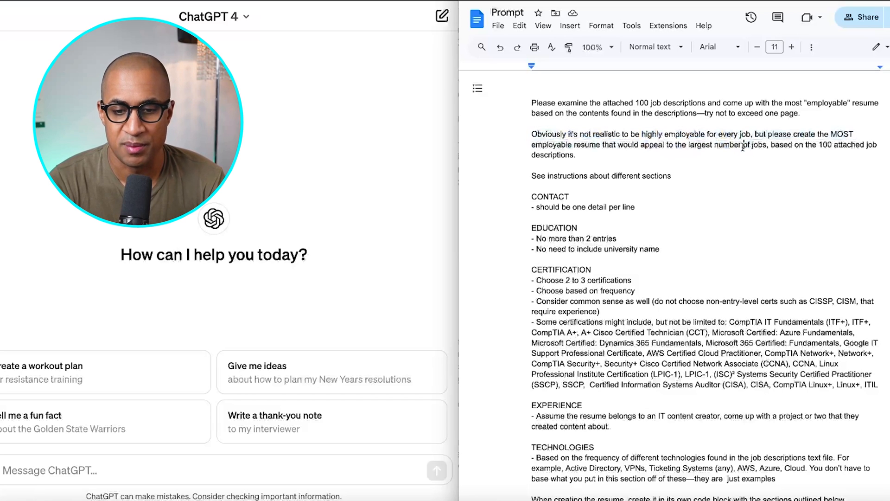
double_click(573, 175)
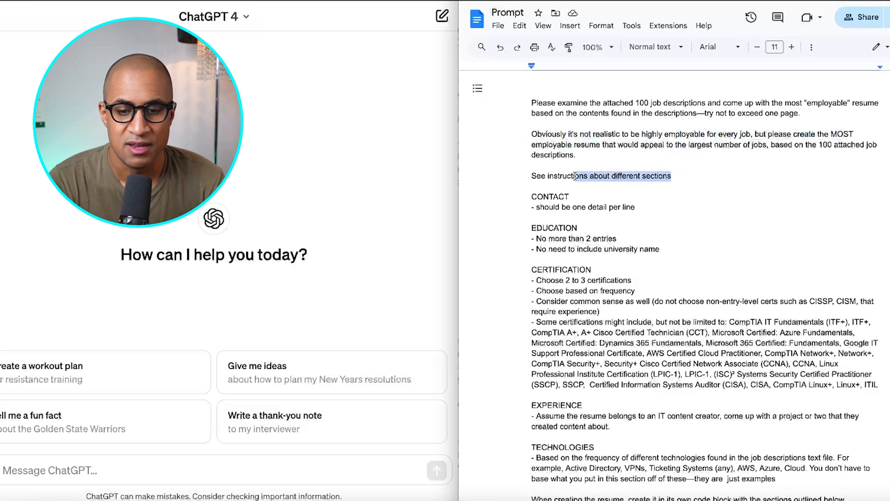
scroll(down, 3)
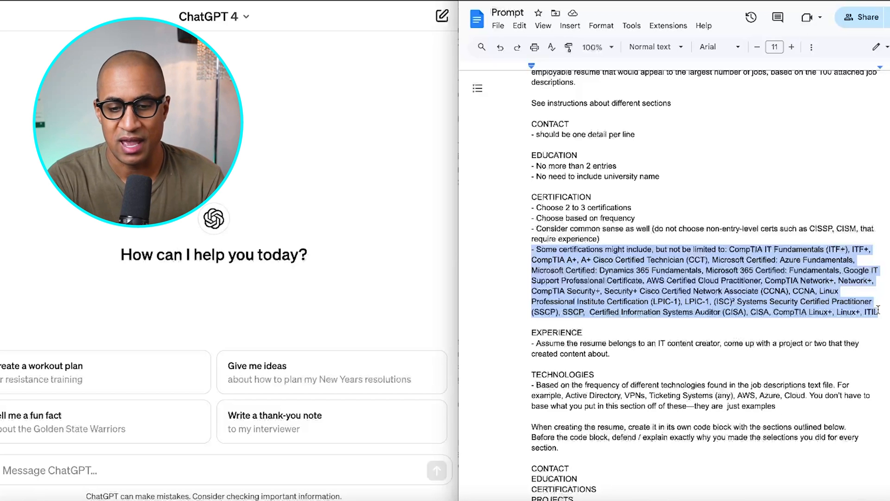
scroll(down, 3)
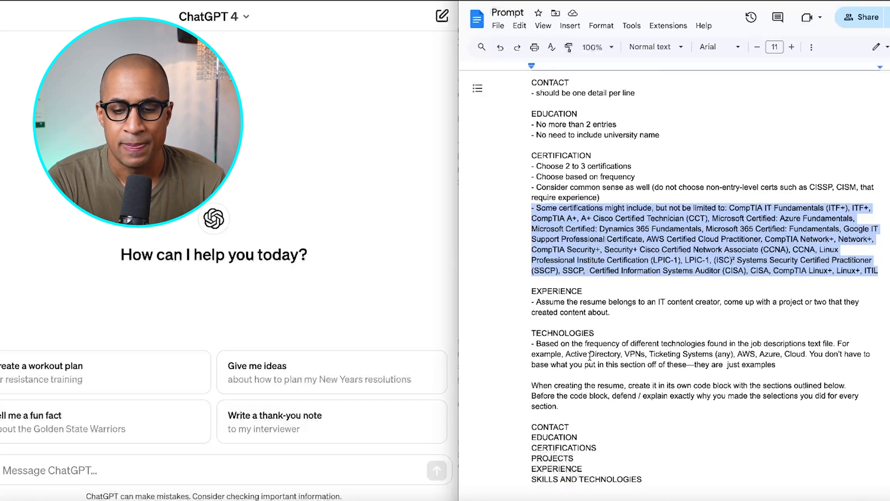
scroll(up, 3)
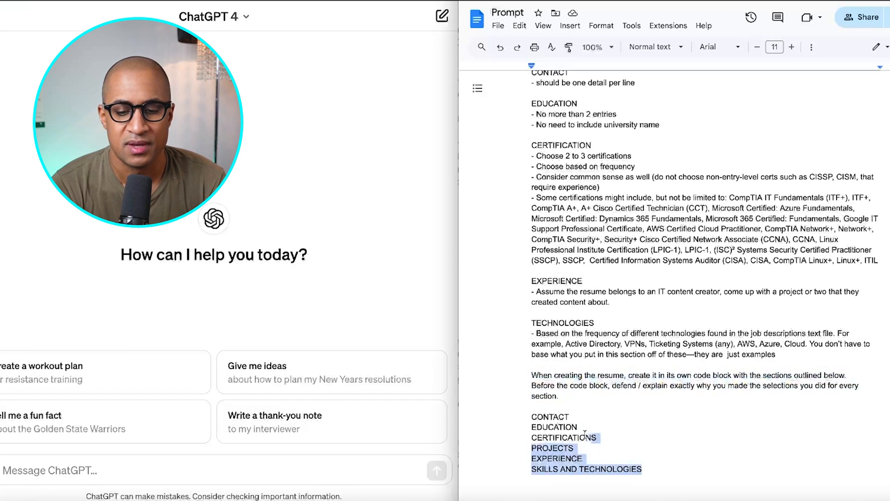
scroll(up, 3)
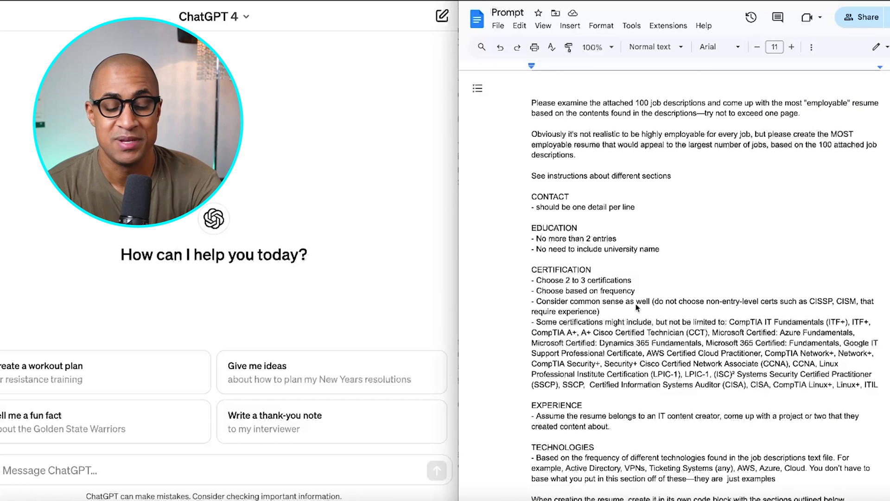
Step: Send the full resume prompt to ChatGPT with the Entry Level IT Jobs.tsv file attached
key(ctrl+a)
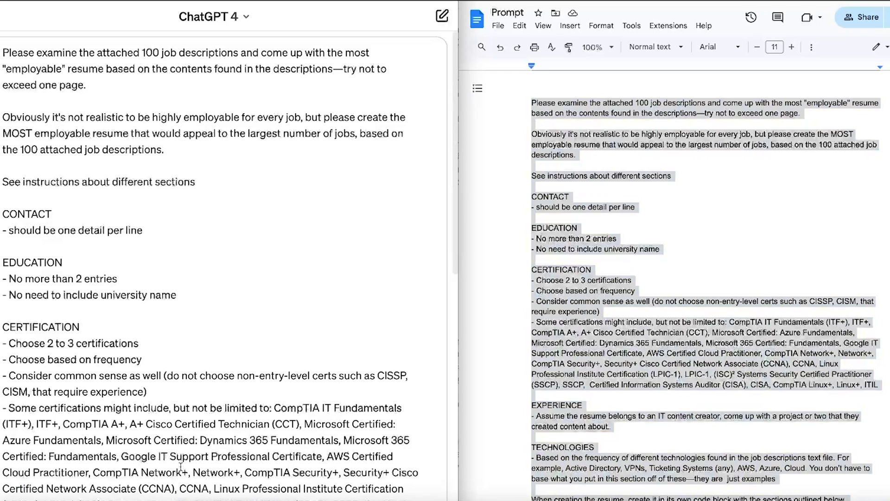
mouse_move(189, 351)
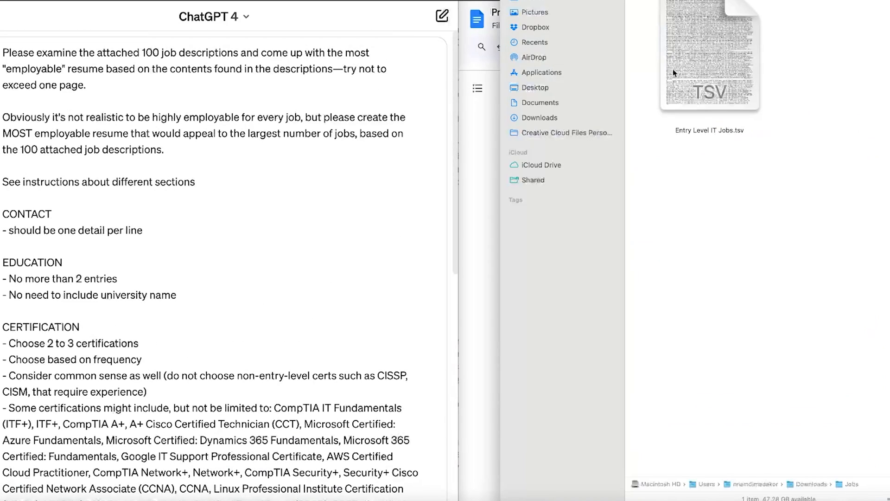
click(709, 53)
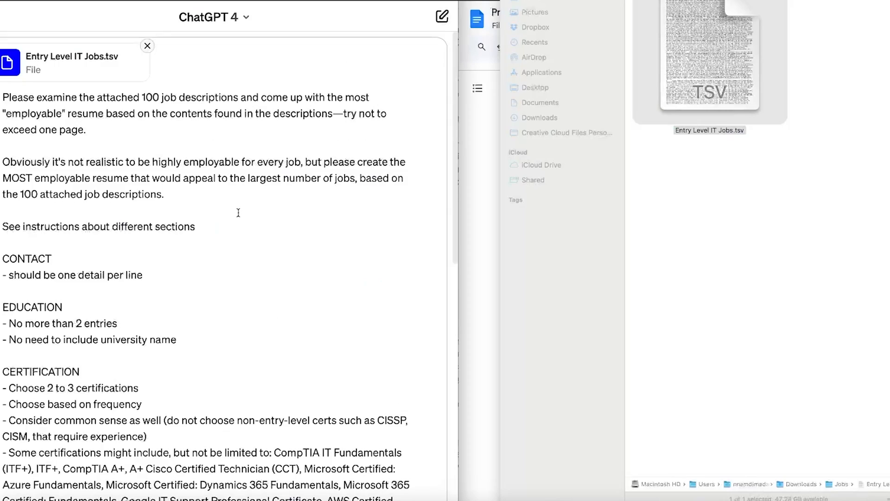
scroll(down, 3)
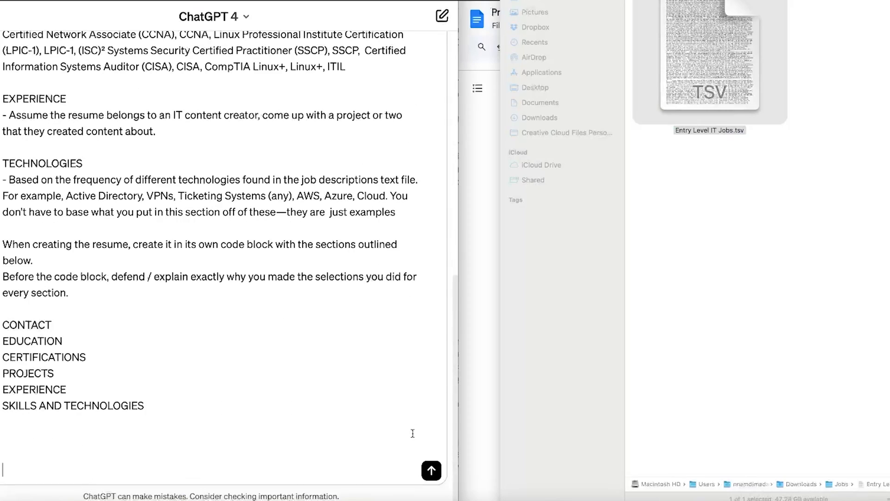
click(431, 471)
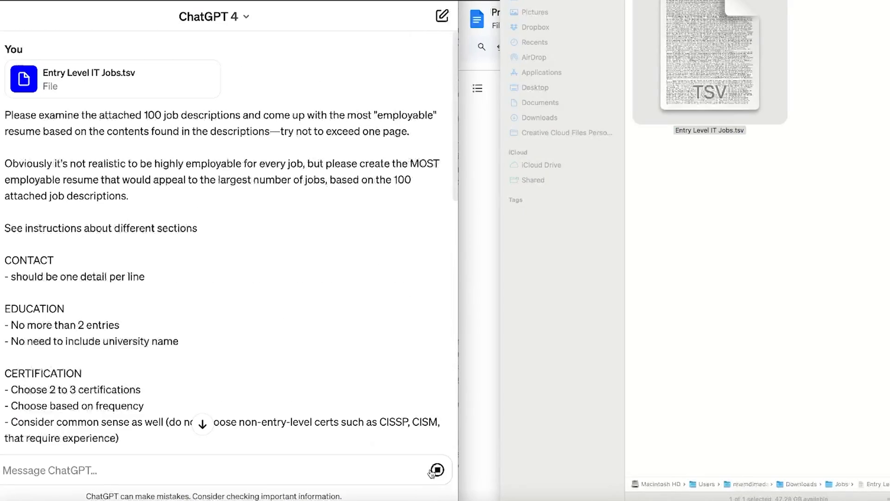
Step: Expand ChatGPT's analysis to view the Python code counting certifications and technologies
click(435, 470)
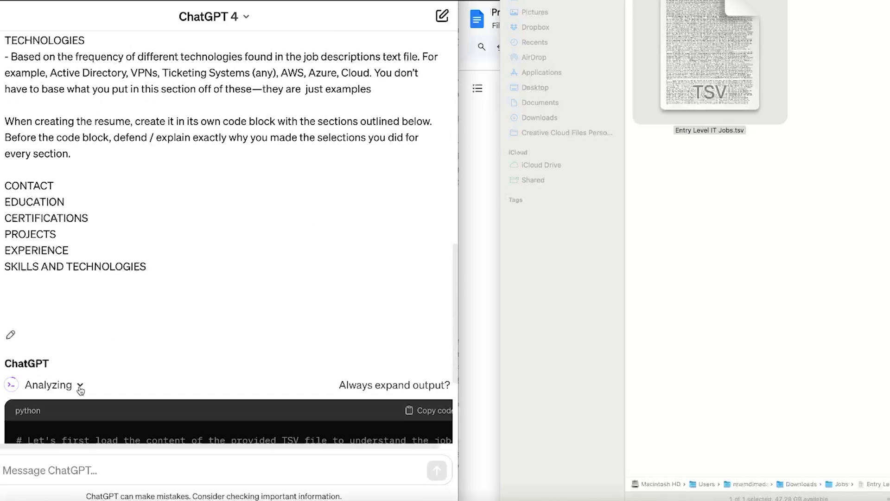
scroll(down, 3)
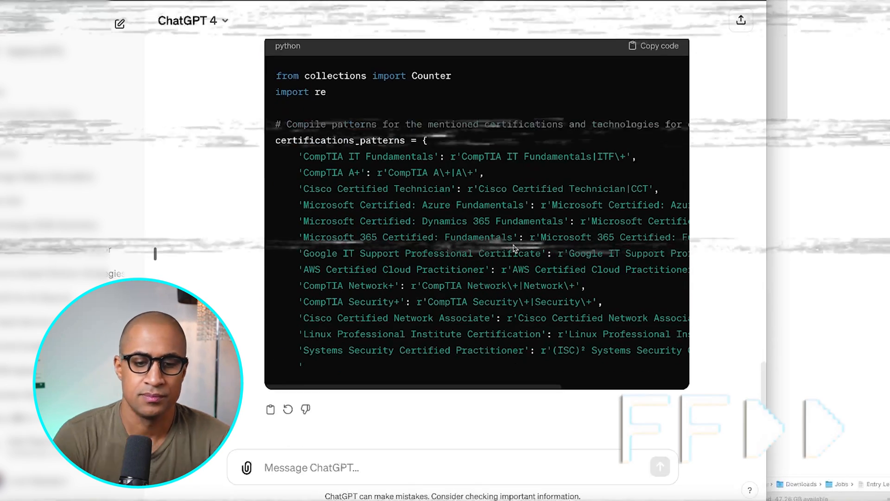
Step: Read through ChatGPT's keyword counts, section explanations and the beginning of the resume draft
scroll(down, 3)
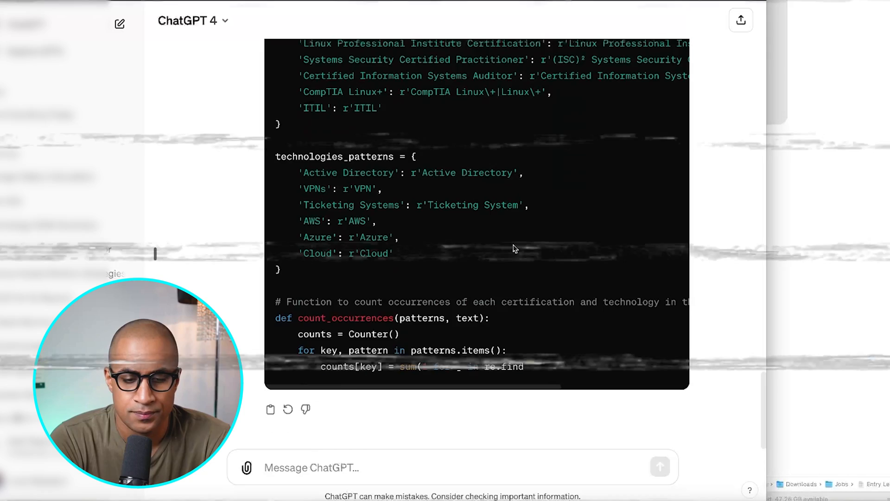
scroll(down, 3)
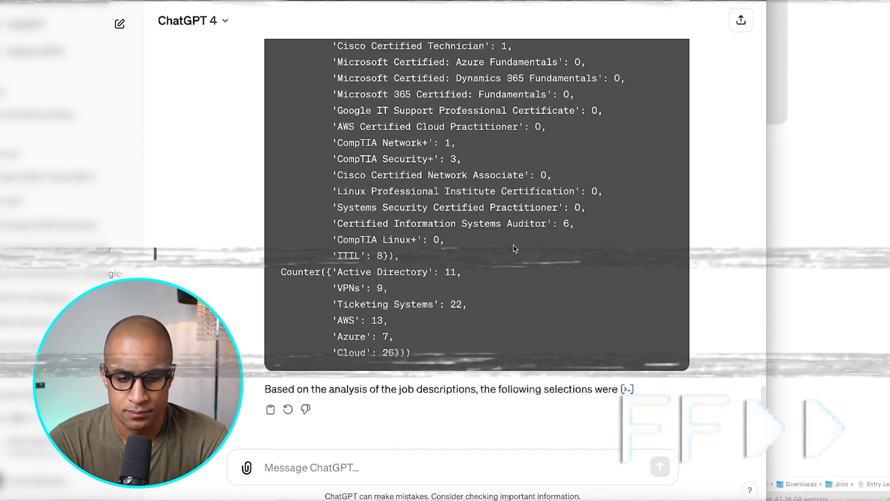
scroll(down, 3)
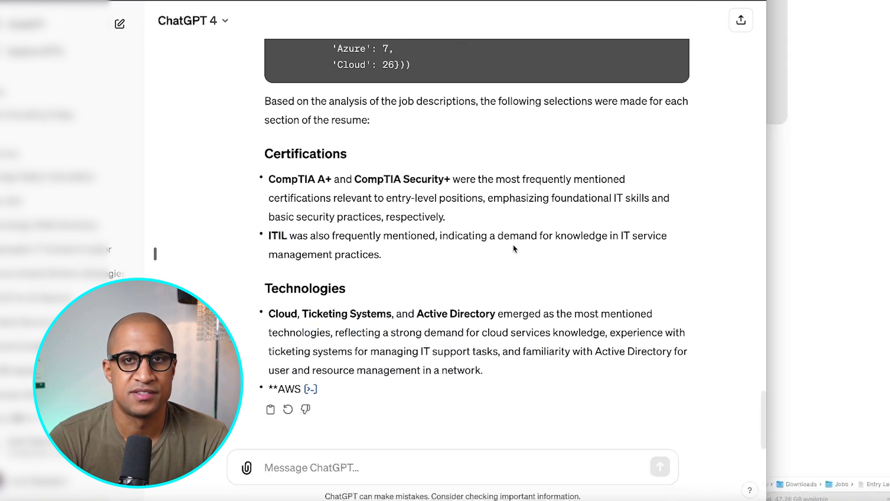
scroll(down, 3)
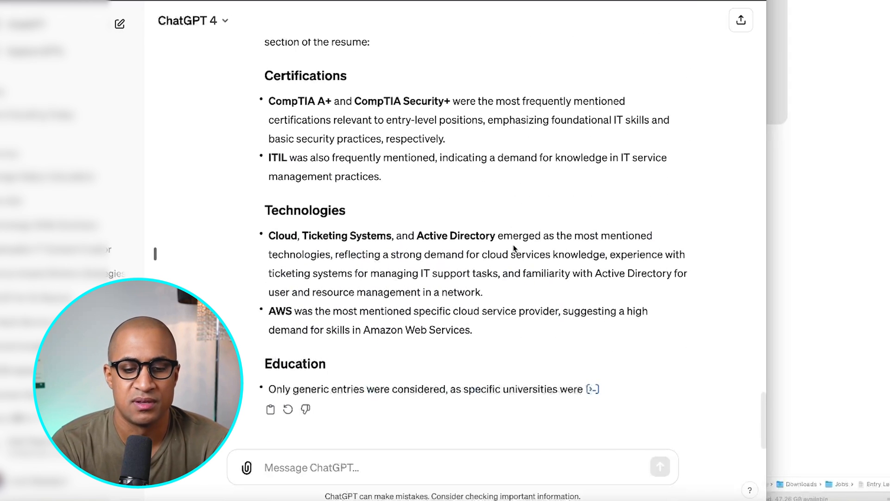
scroll(up, 3)
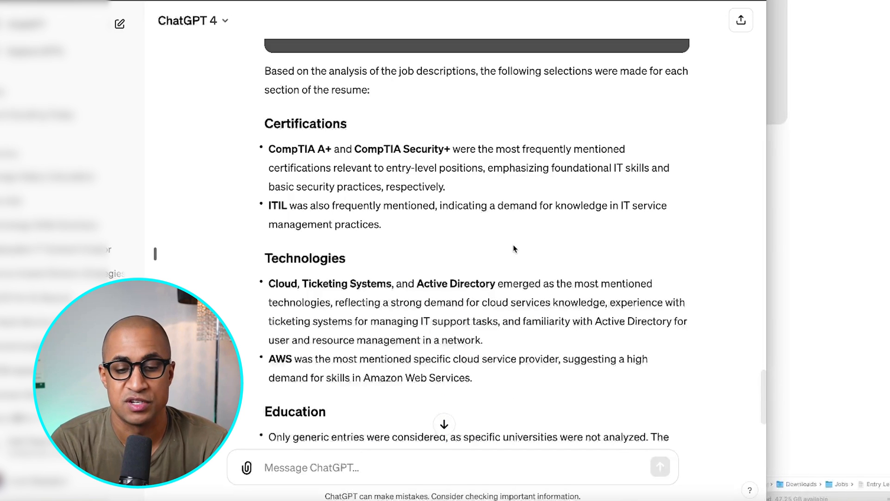
scroll(down, 3)
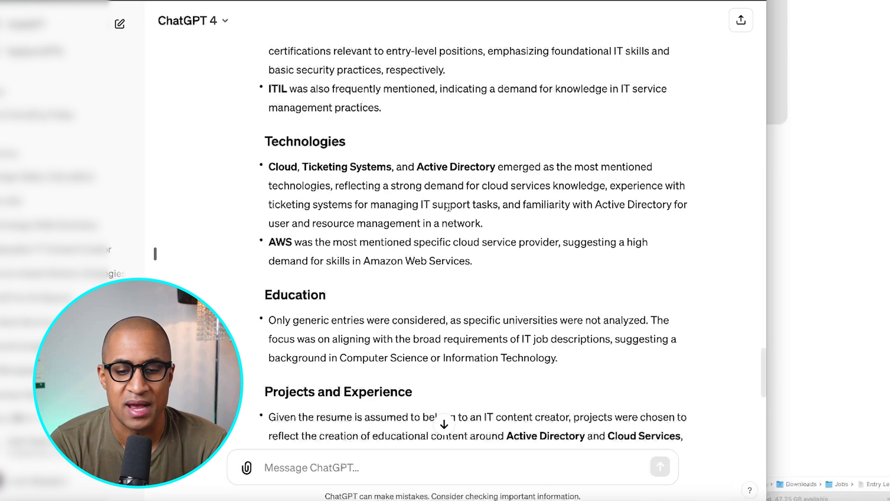
mouse_move(445, 202)
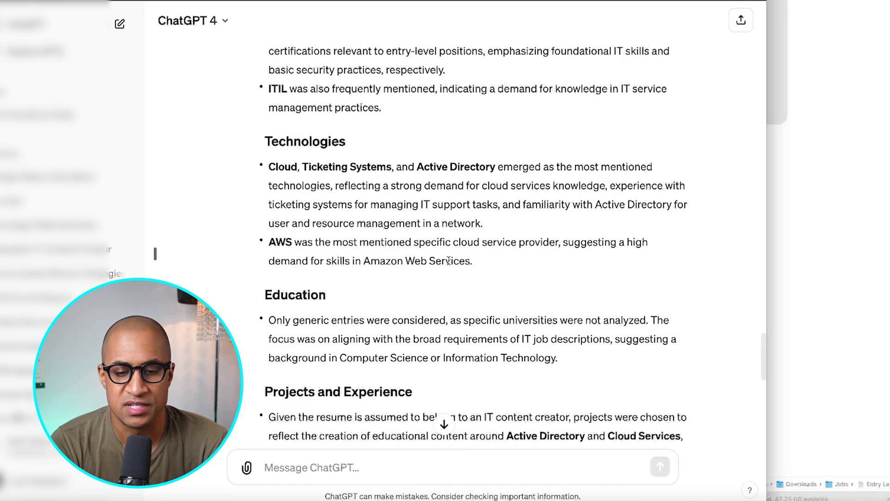
scroll(down, 3)
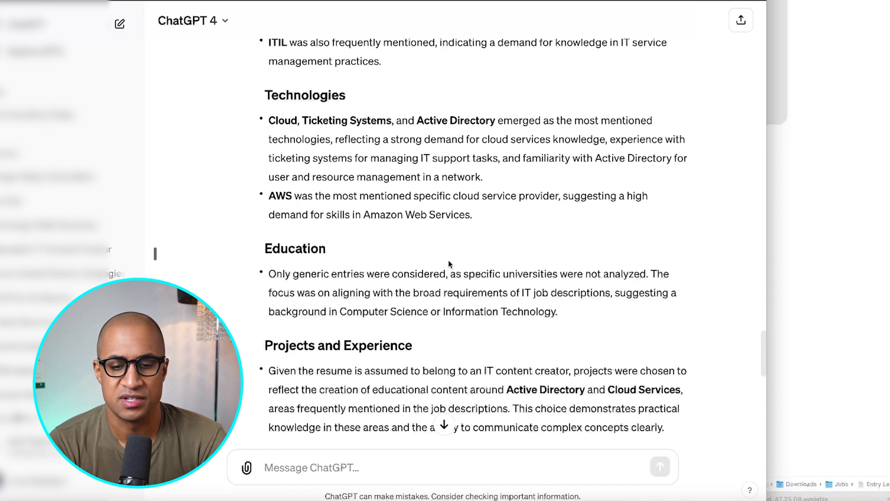
scroll(down, 3)
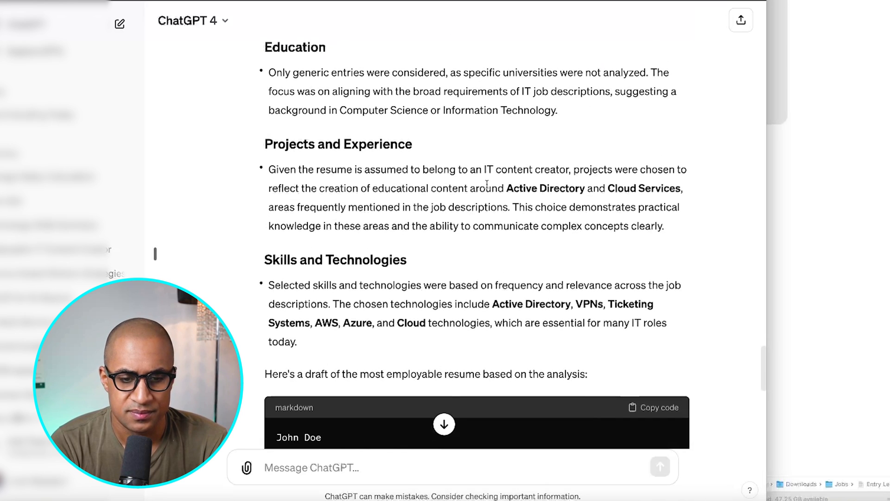
scroll(down, 3)
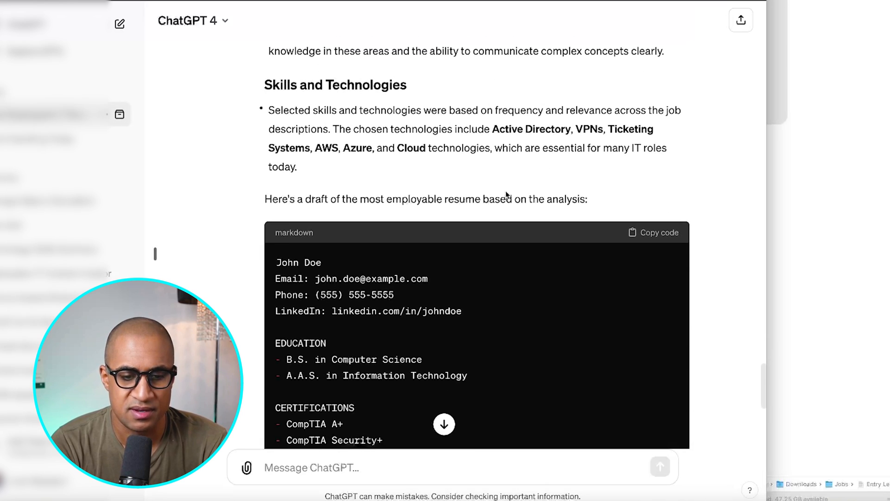
scroll(down, 3)
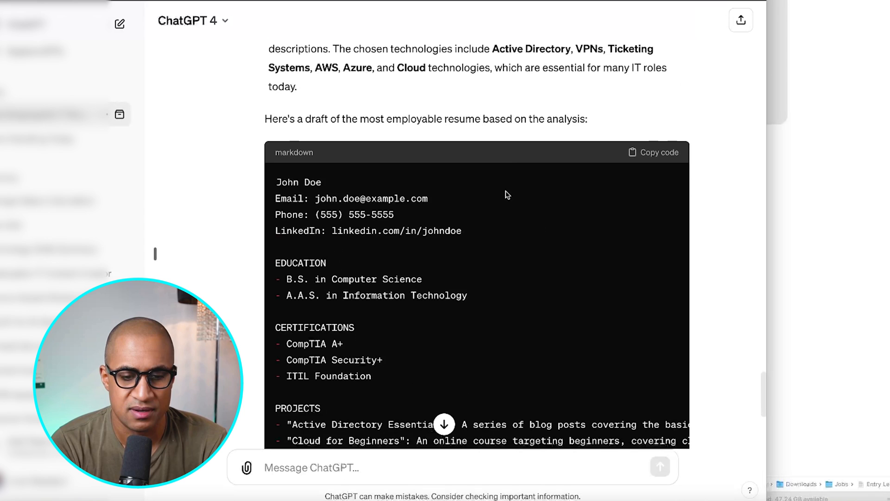
scroll(down, 3)
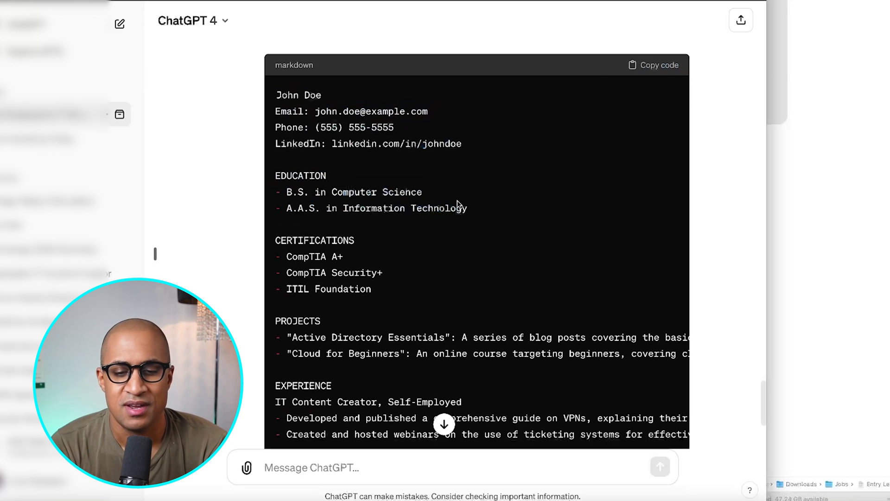
double_click(354, 192)
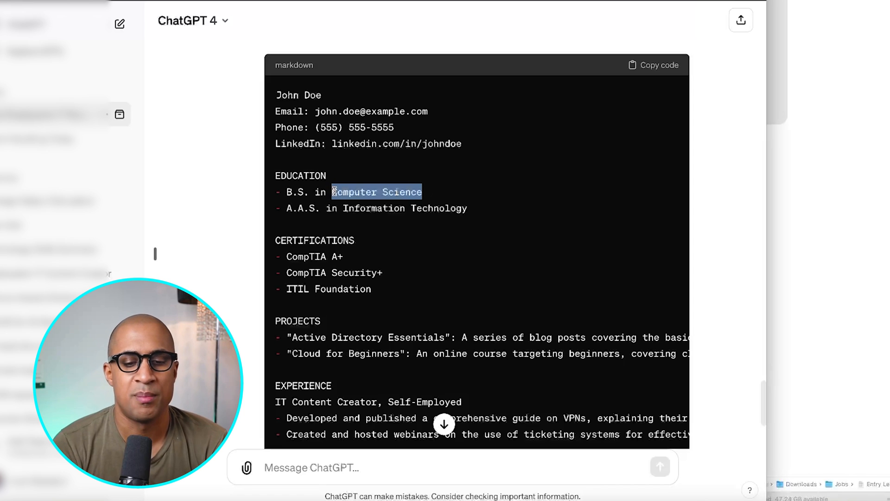
click(356, 192)
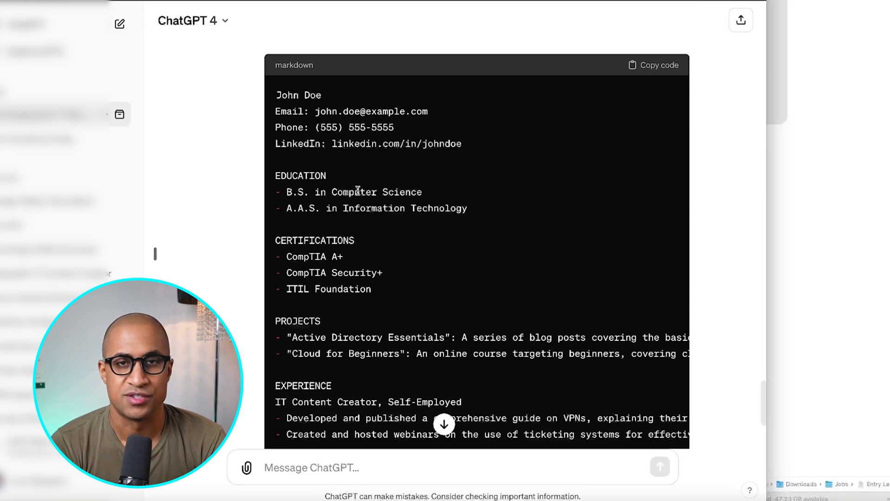
double_click(354, 191)
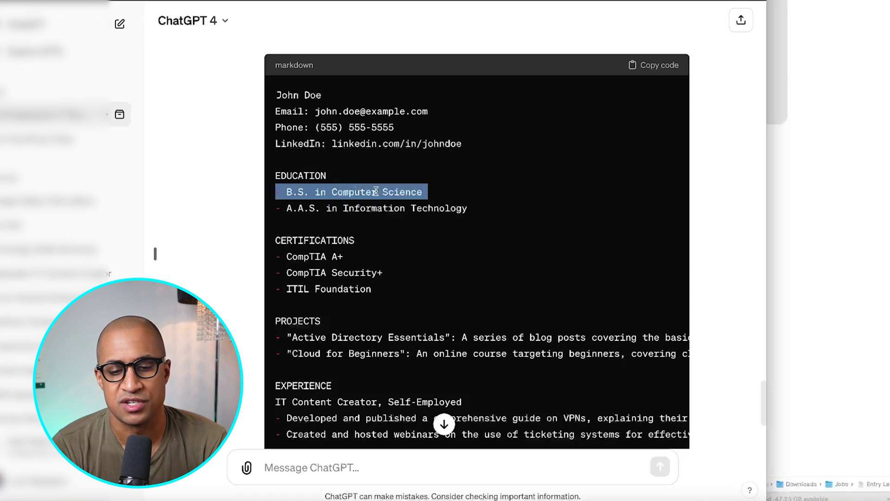
click(374, 207)
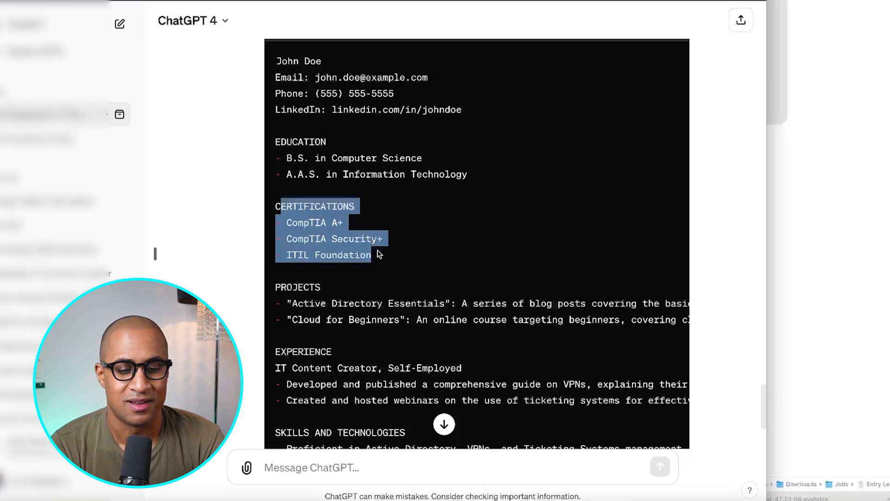
click(379, 258)
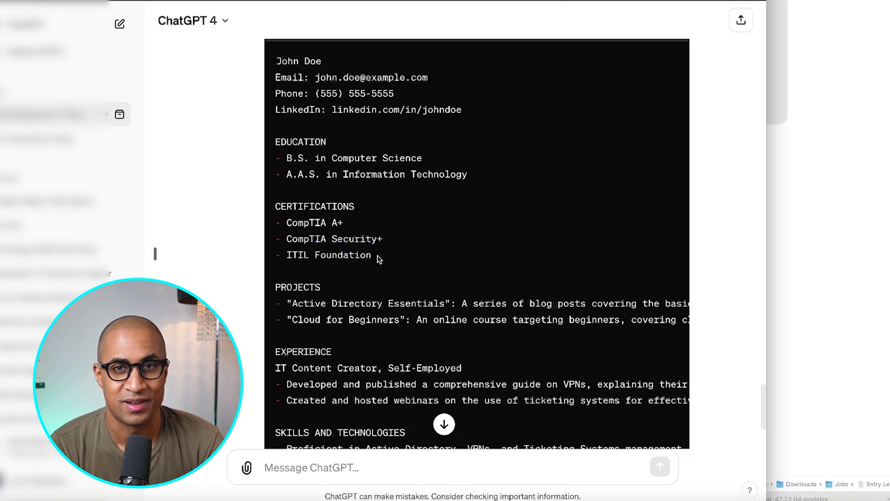
scroll(down, 3)
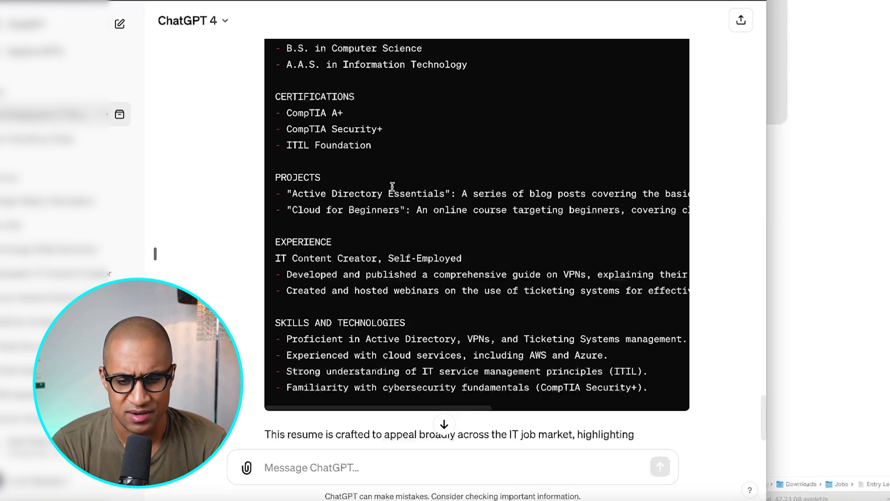
scroll(right, 3)
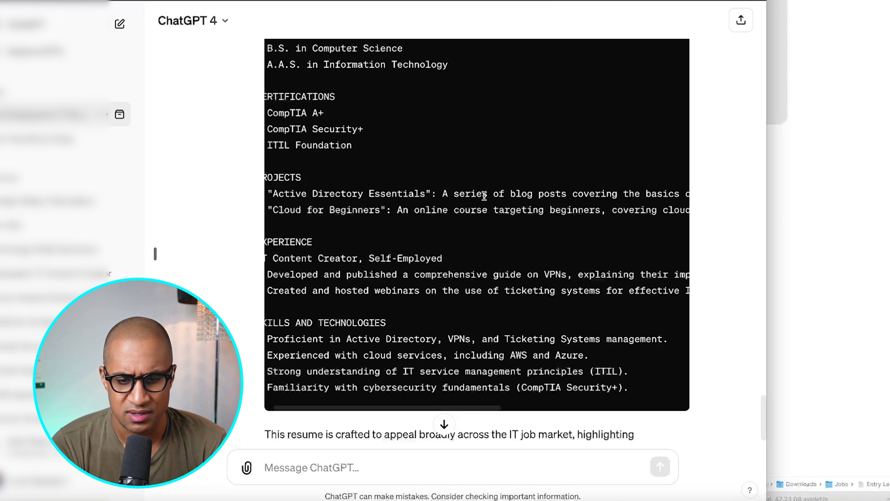
scroll(right, 3)
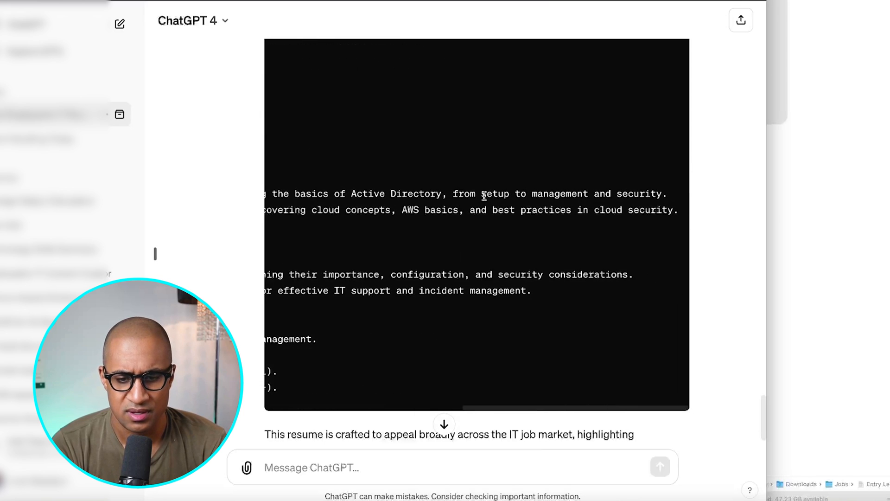
scroll(up, 3)
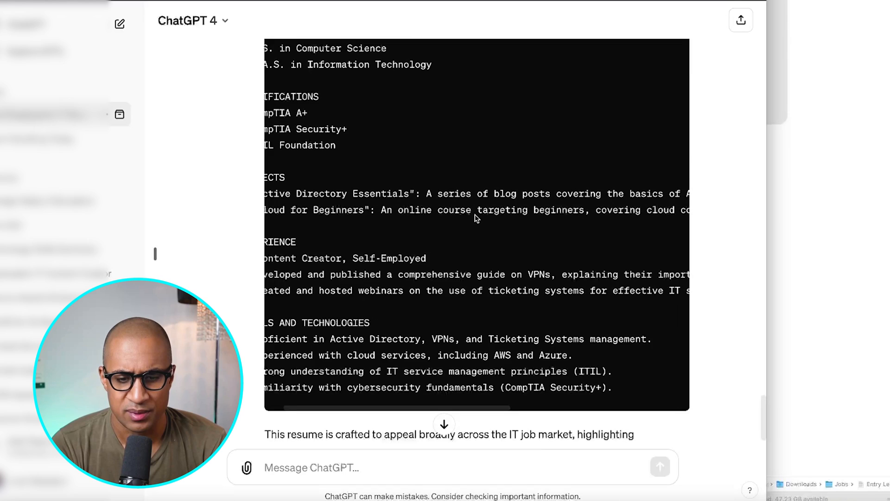
scroll(right, 3)
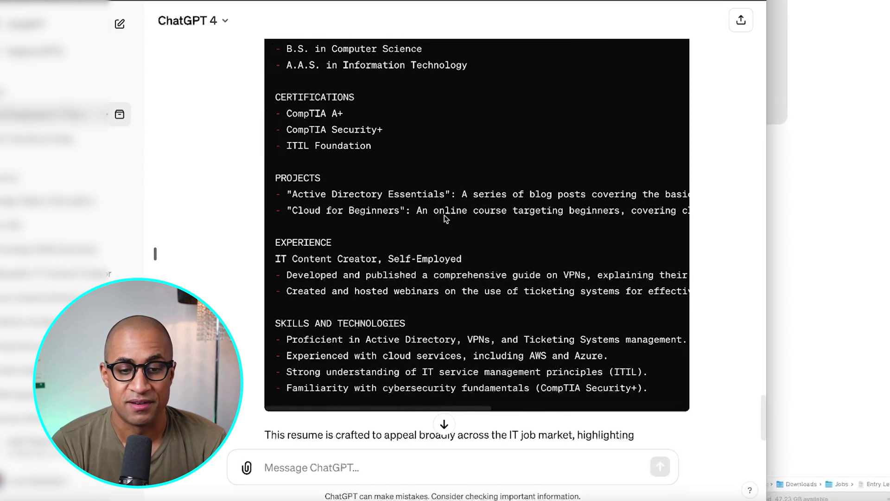
scroll(down, 3)
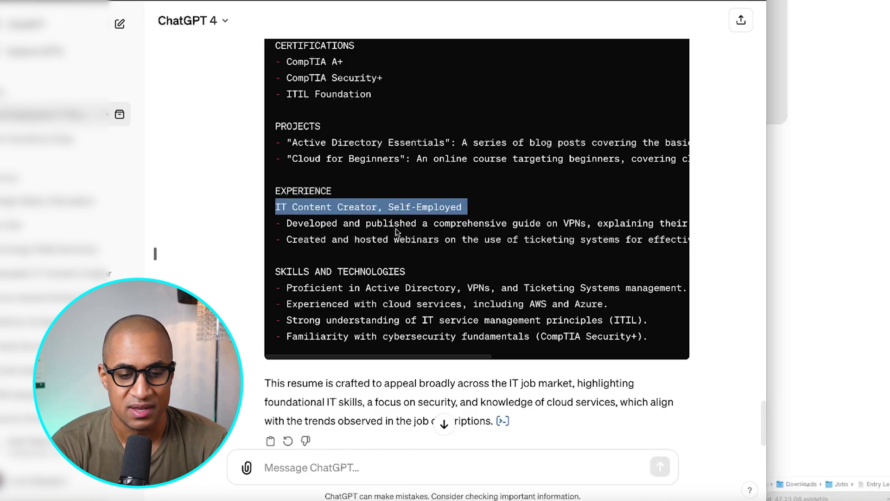
double_click(391, 222)
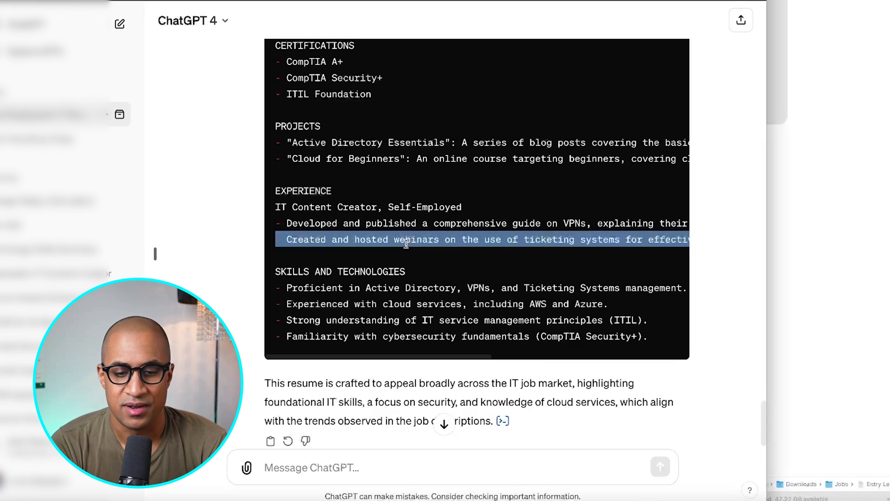
scroll(right, 3)
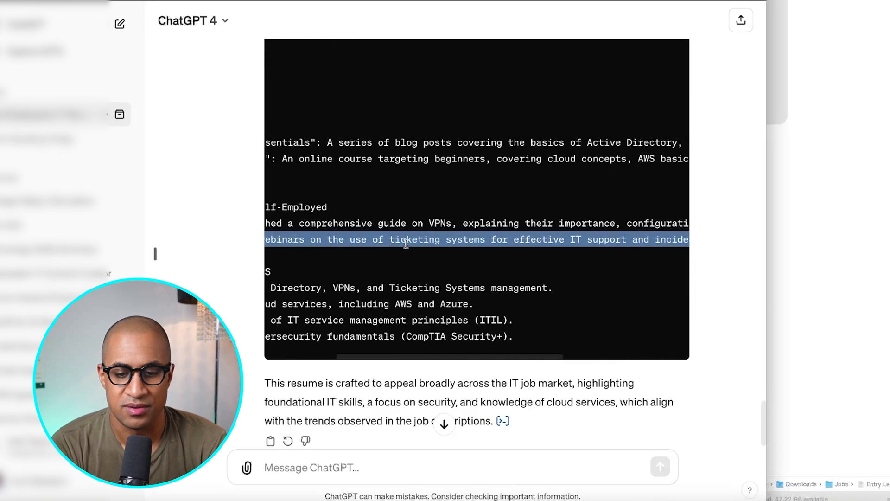
scroll(right, 3)
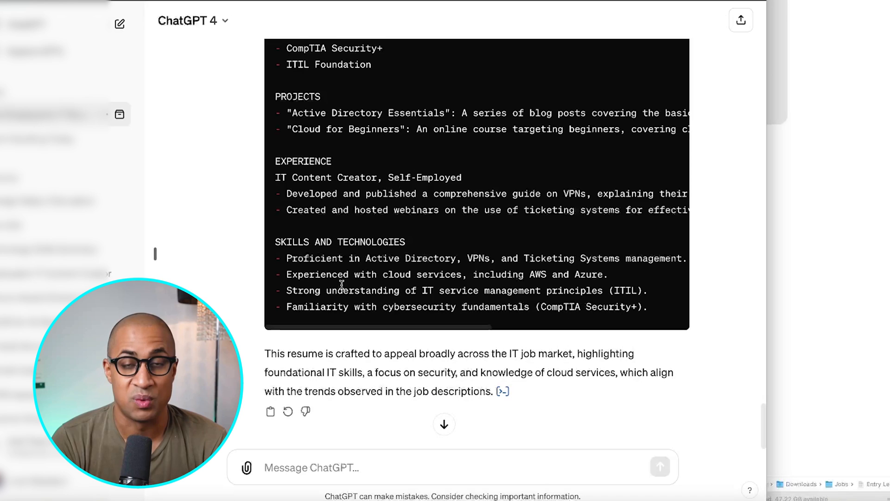
mouse_move(386, 268)
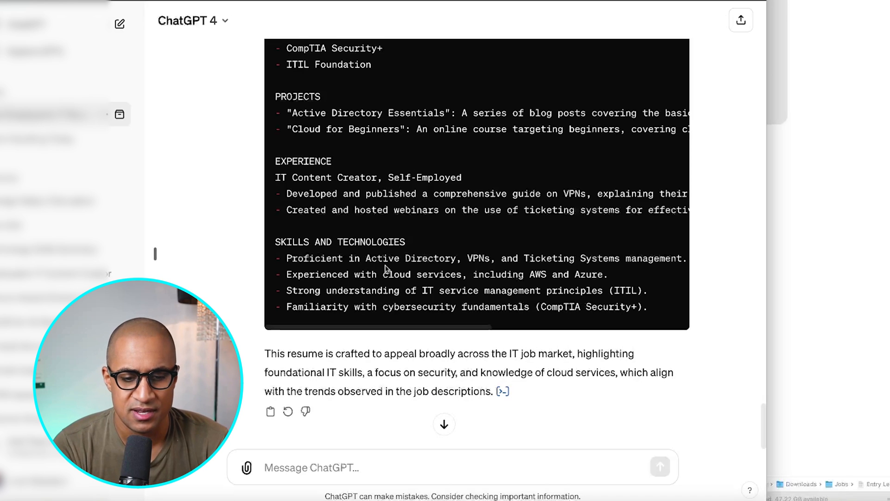
scroll(right, 3)
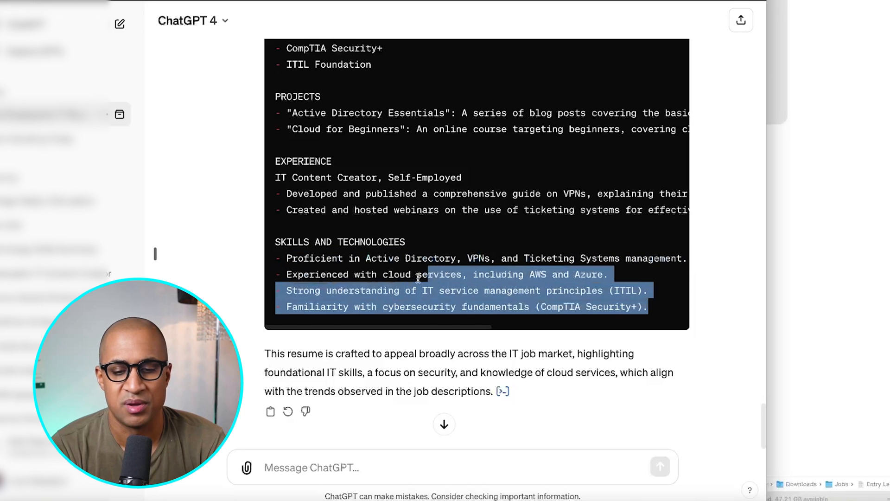
scroll(up, 3)
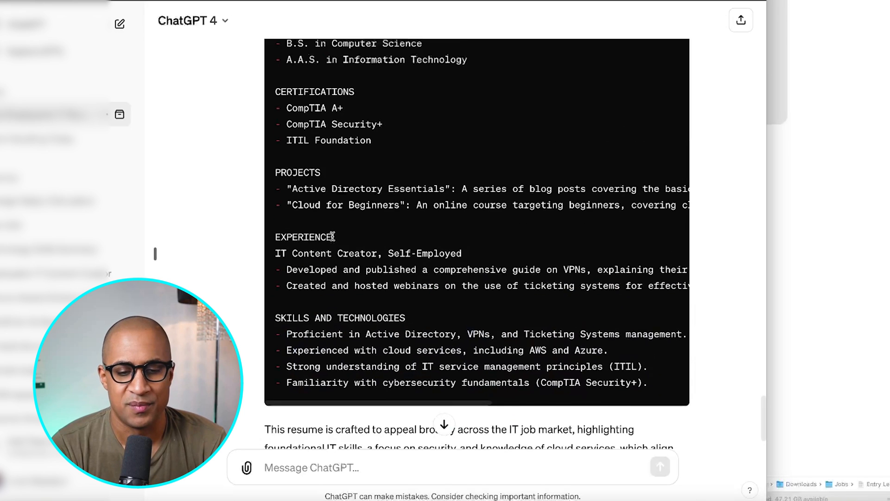
scroll(up, 3)
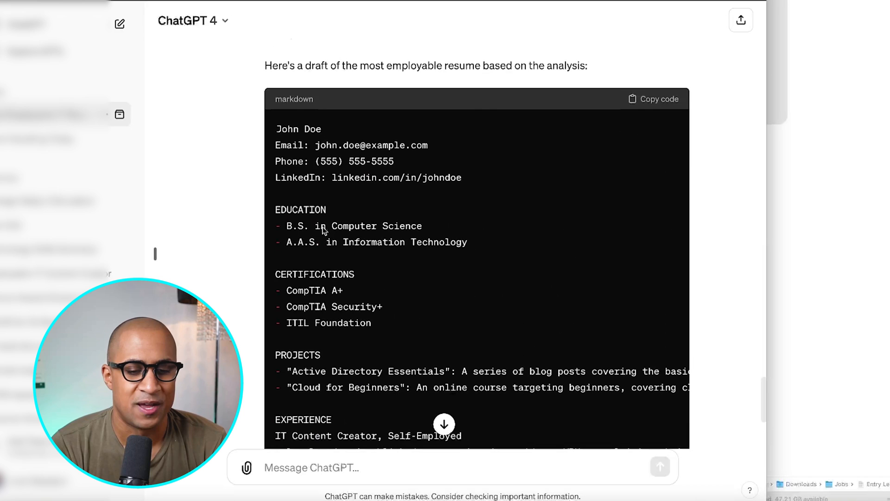
mouse_move(465, 181)
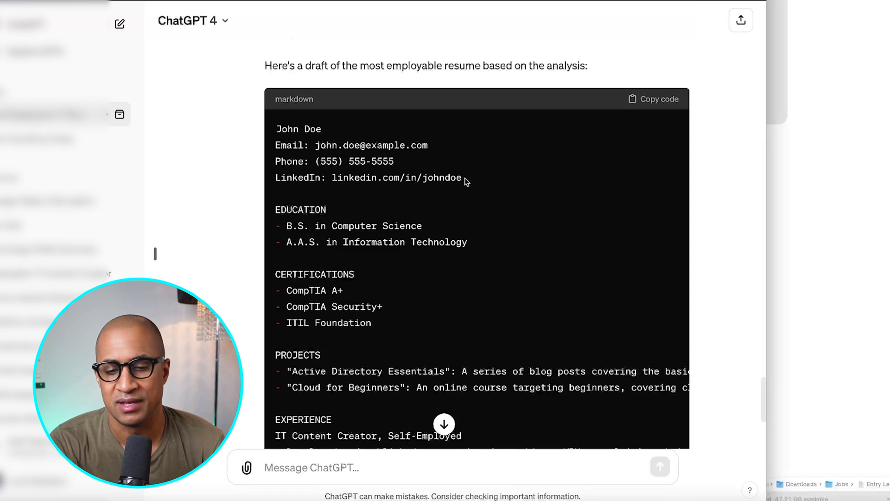
double_click(368, 177)
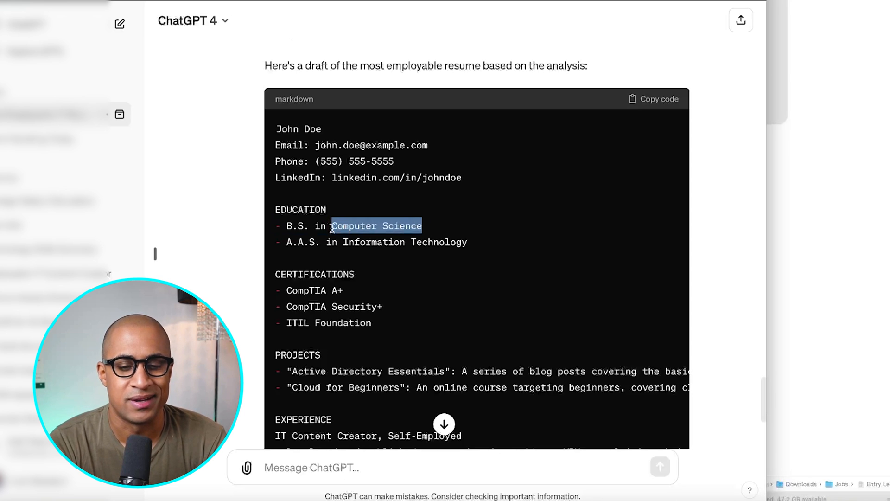
scroll(down, 3)
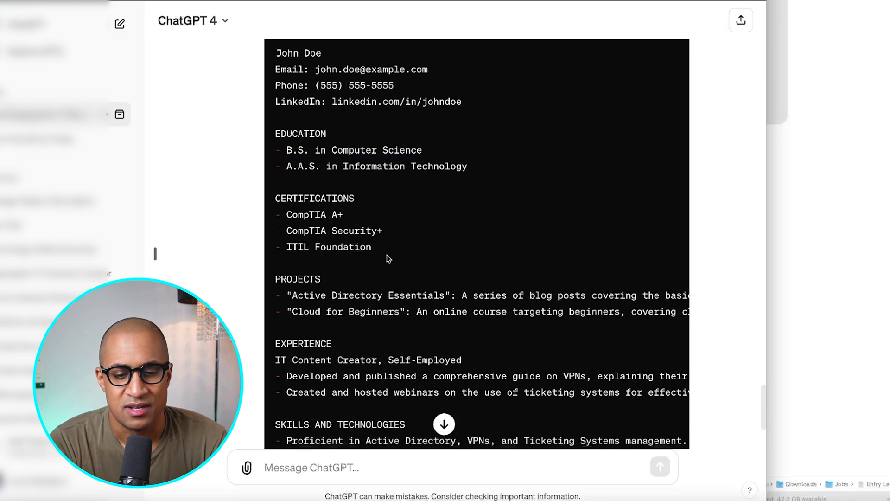
mouse_move(385, 281)
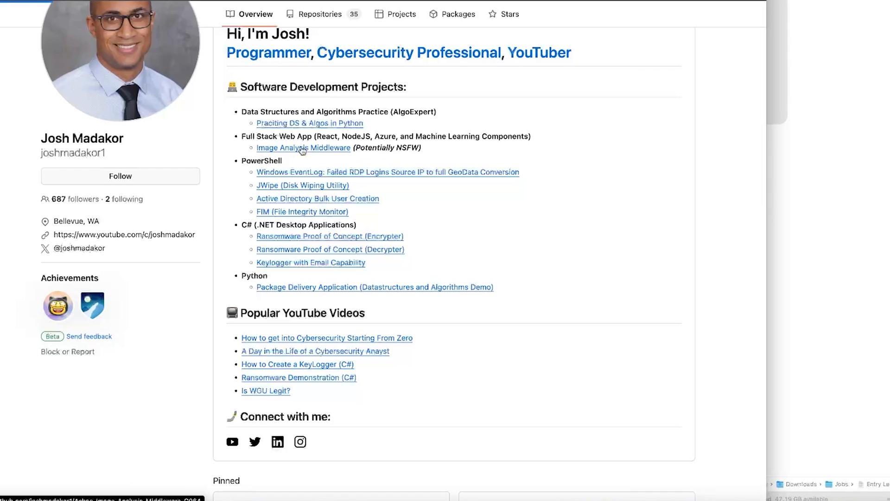
Step: Browse the Image Analysis Middleware repository README and its data flow diagram on GitHub
click(303, 147)
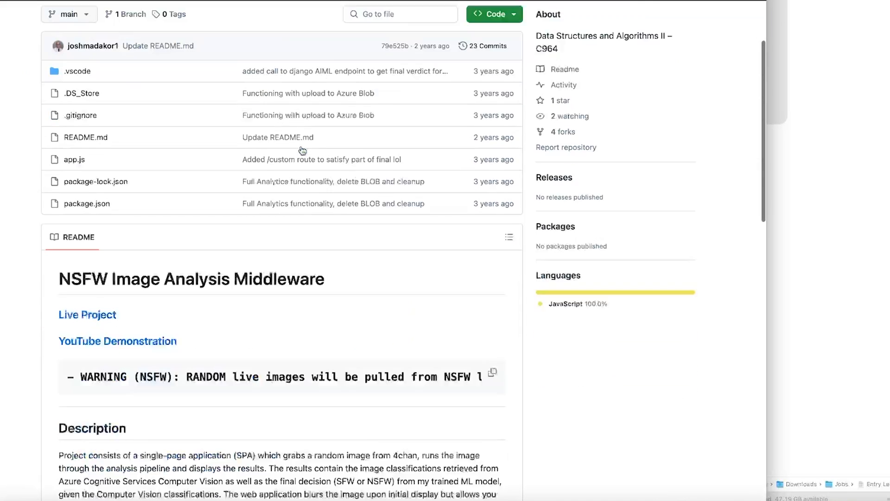
scroll(down, 3)
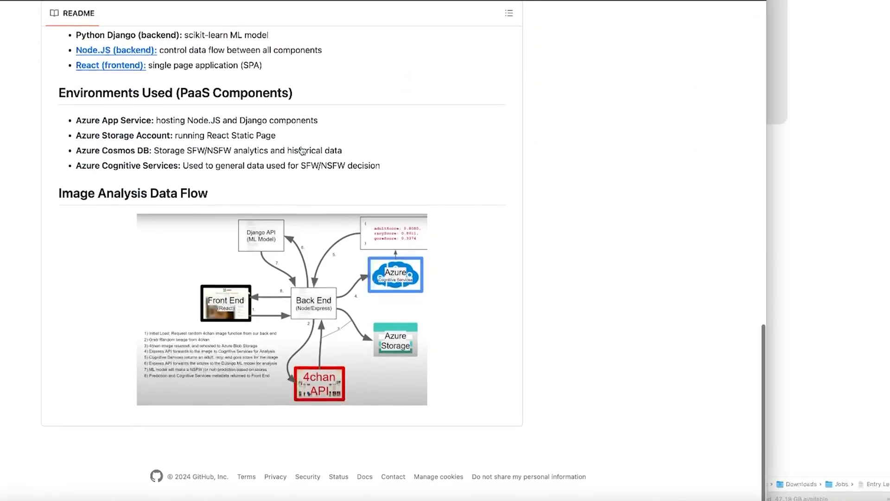
scroll(up, 3)
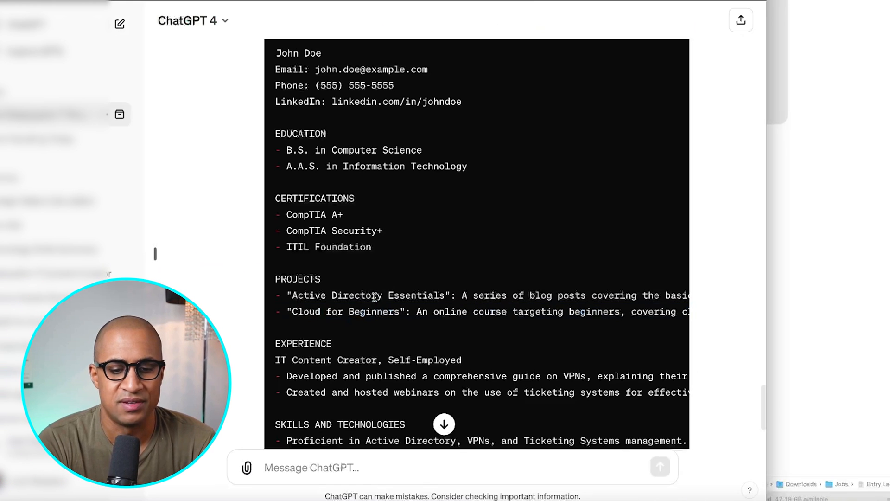
mouse_move(400, 325)
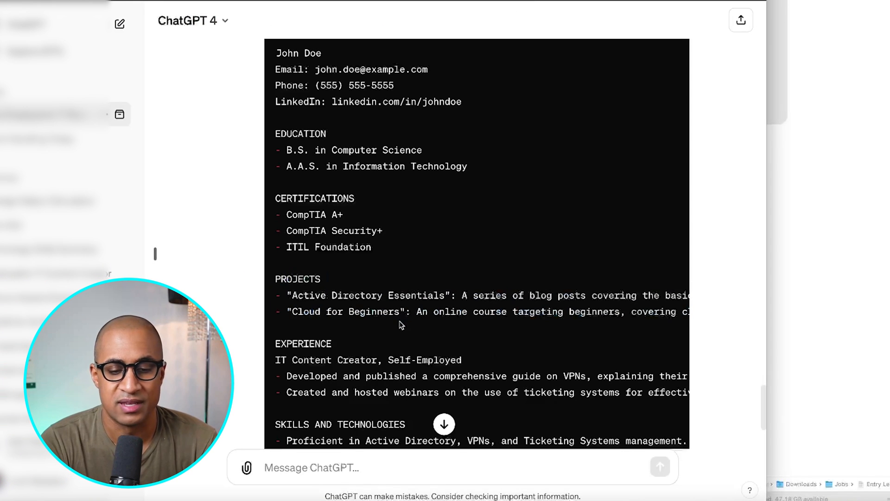
mouse_move(397, 339)
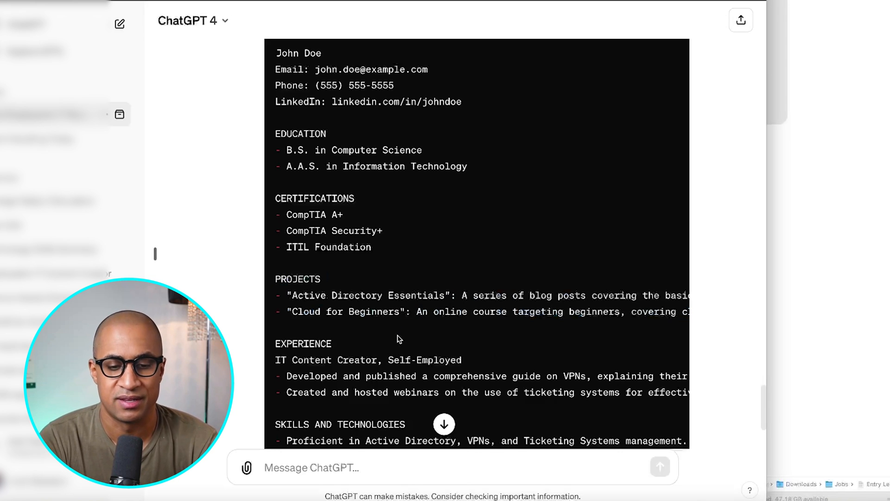
Step: Review the drafted resume's Experience and Skills and Technologies sections, clearing highlights
scroll(down, 3)
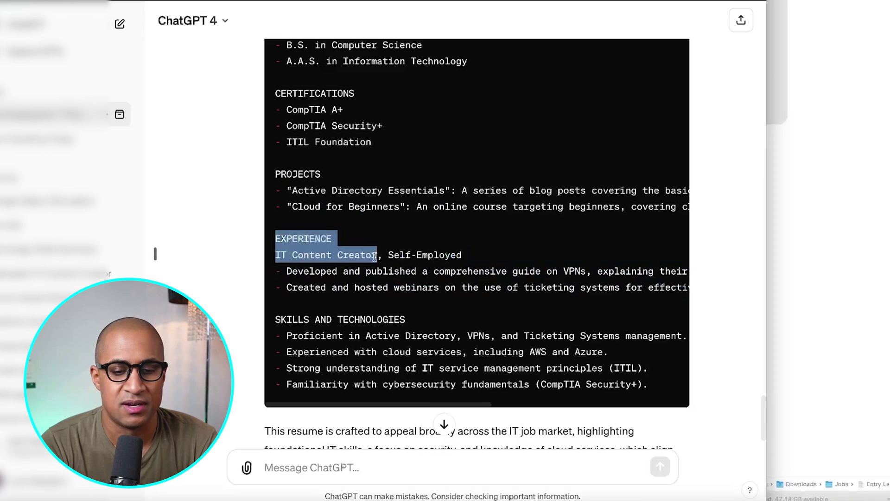
click(465, 258)
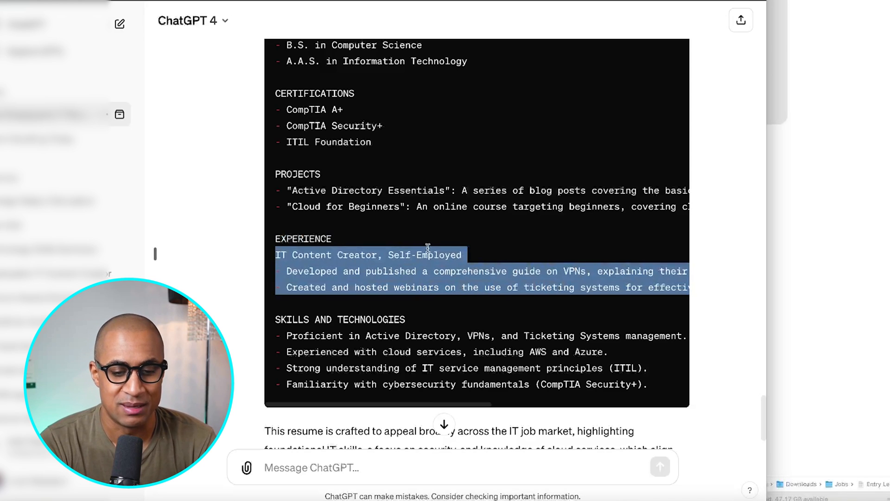
click(394, 350)
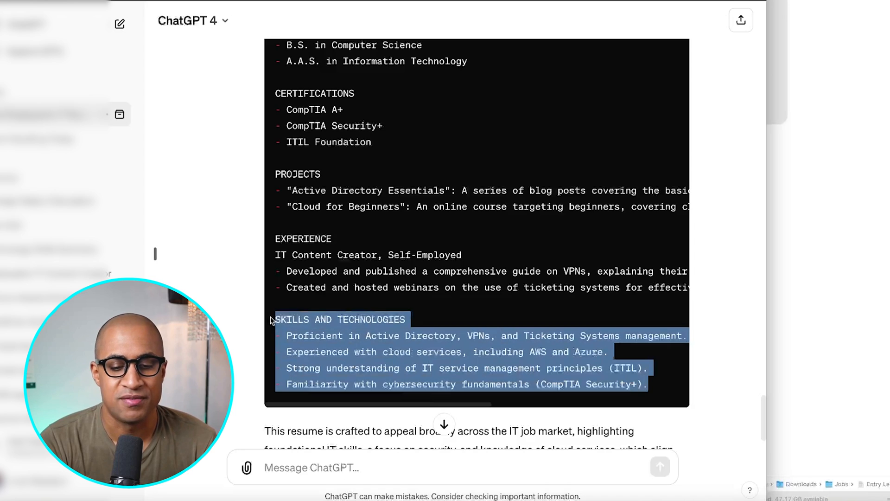
click(270, 319)
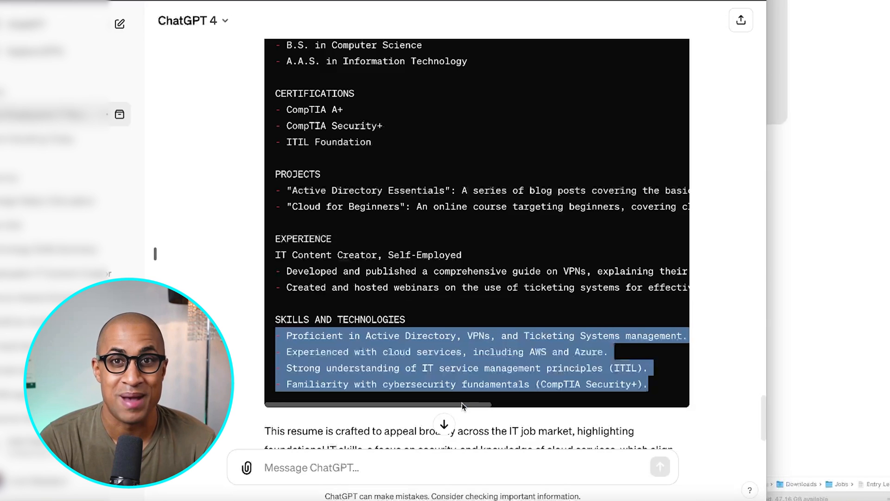
scroll(down, 3)
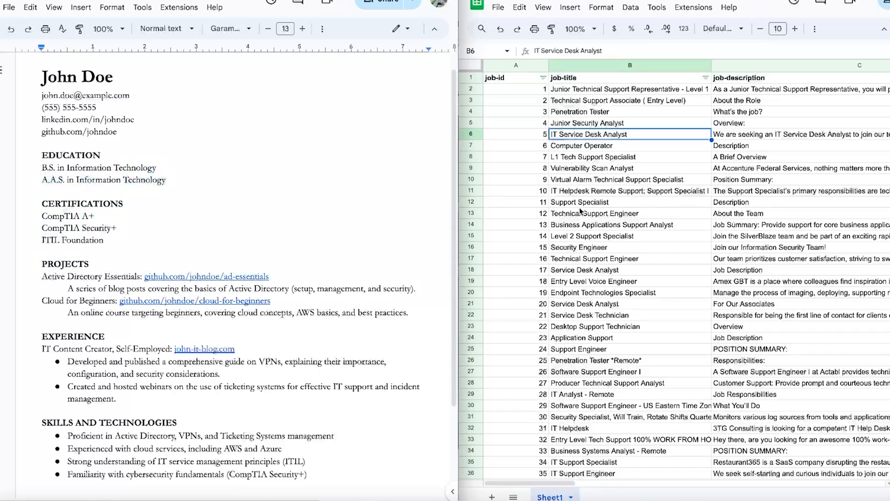
mouse_move(92, 173)
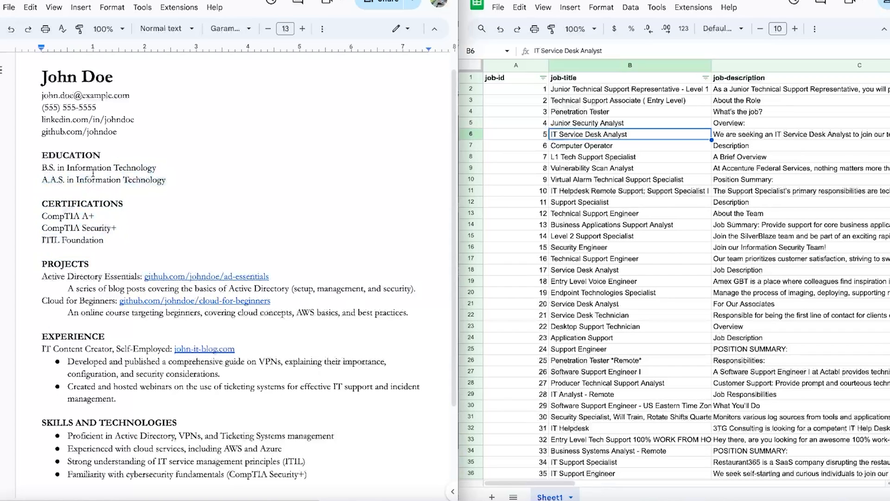
Step: Select the Information Technology degree and search the job sheet for 'Computer Science', finding 18 matches
double_click(111, 166)
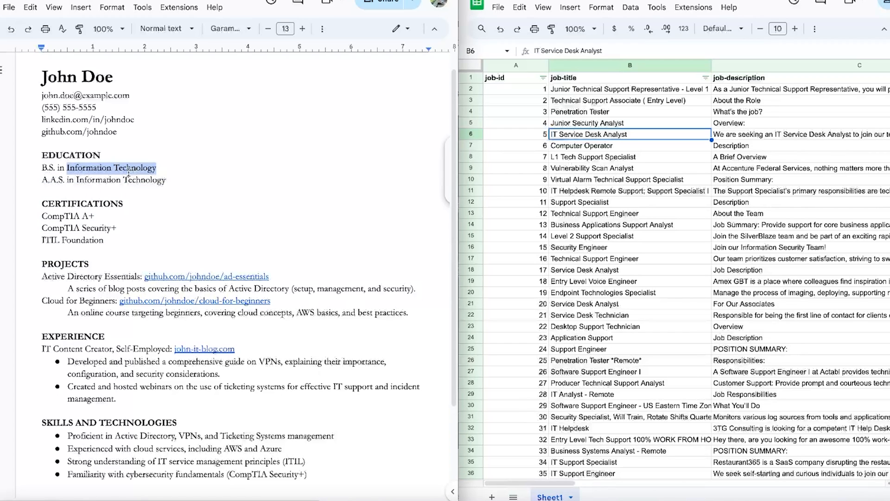
mouse_move(510, 198)
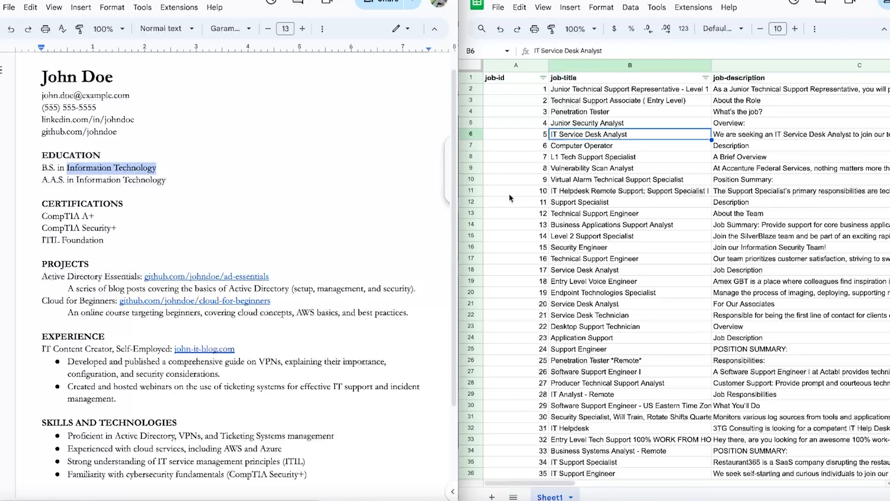
click(619, 179)
text(Computer S)
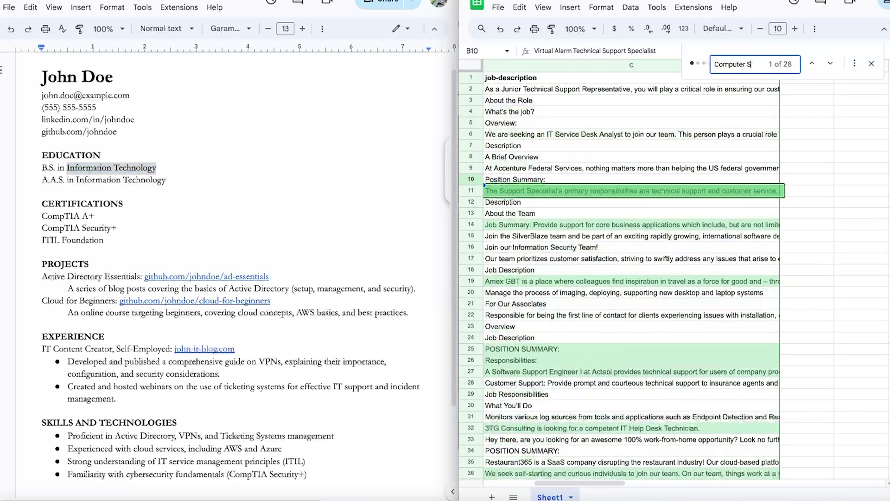
text(cience)
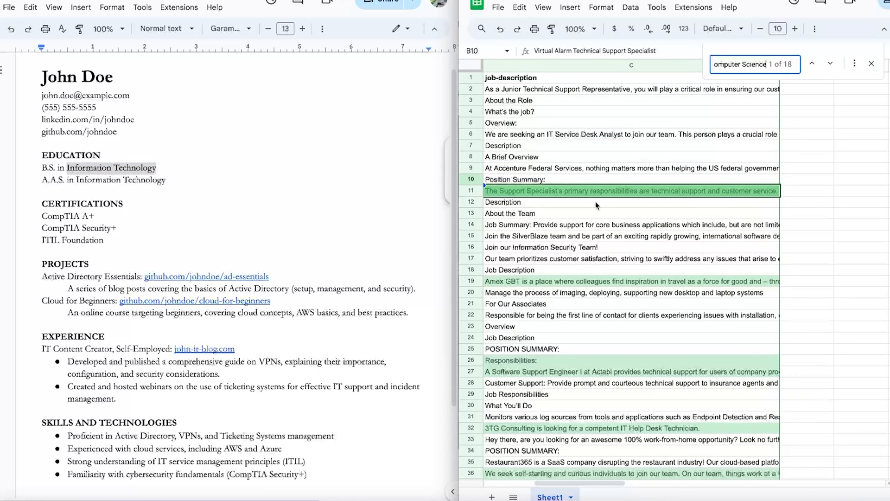
mouse_move(708, 136)
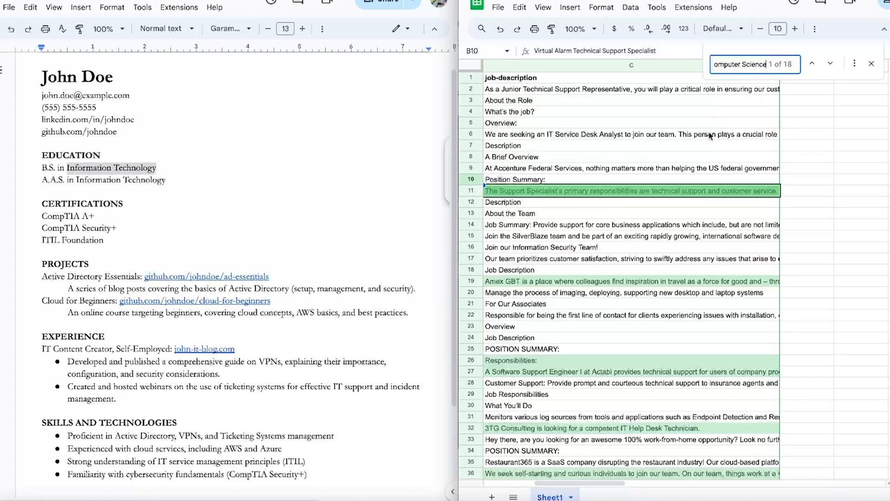
Step: Inspect the full job description in row 11 for the Computer Science mention
scroll(down, 3)
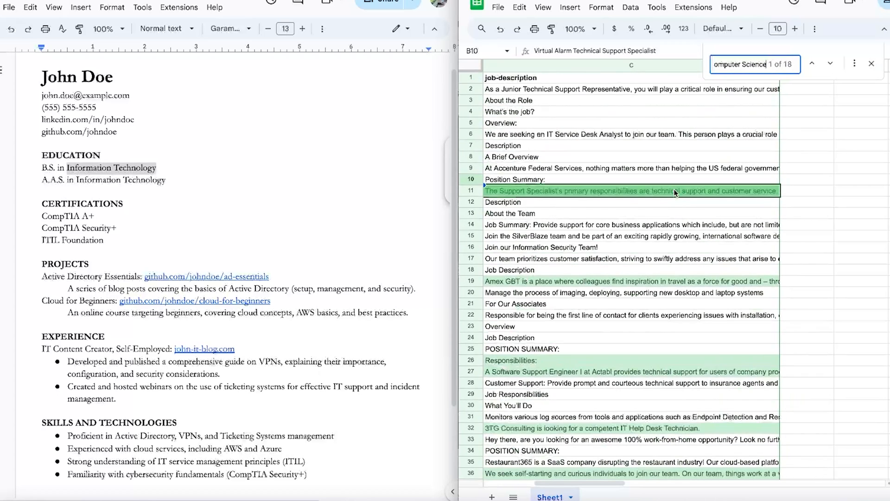
click(630, 190)
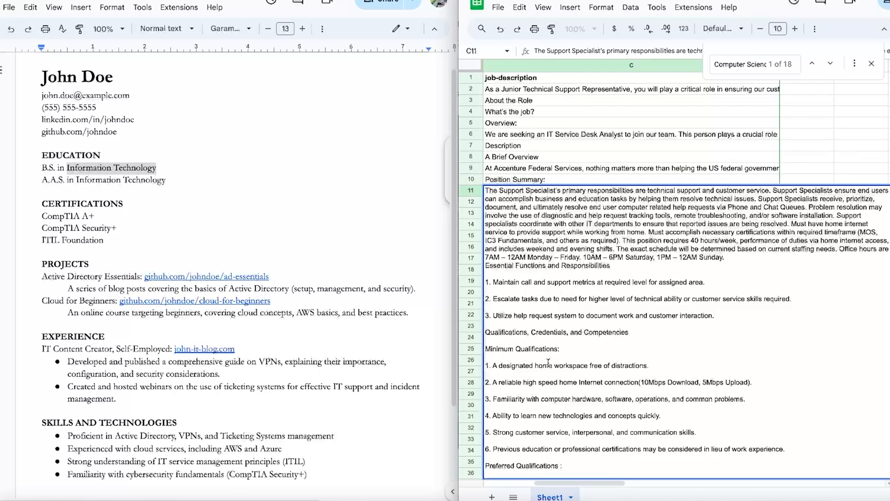
scroll(down, 3)
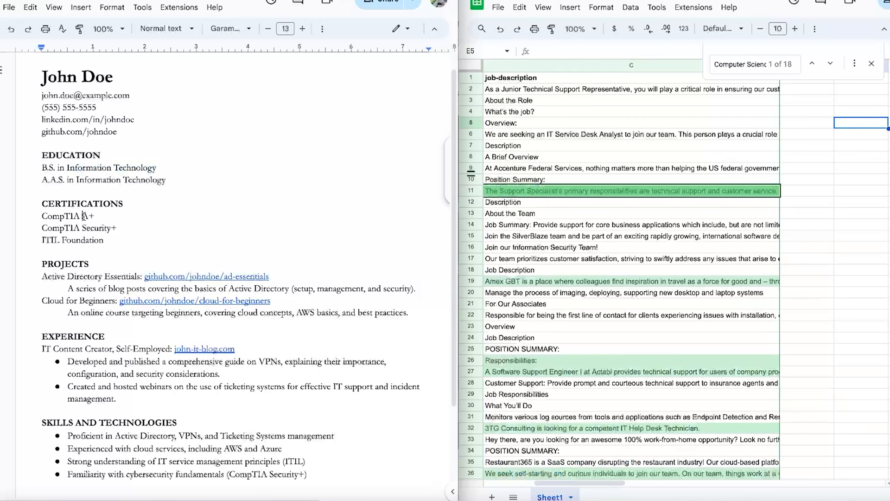
Step: Search the job descriptions for A+ (8 matches) and Security+ (3 matches)
double_click(87, 215)
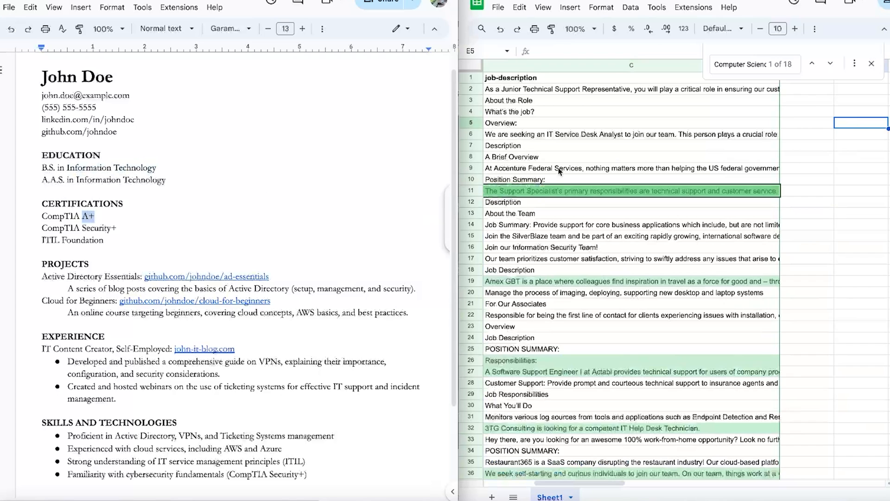
text(A+)
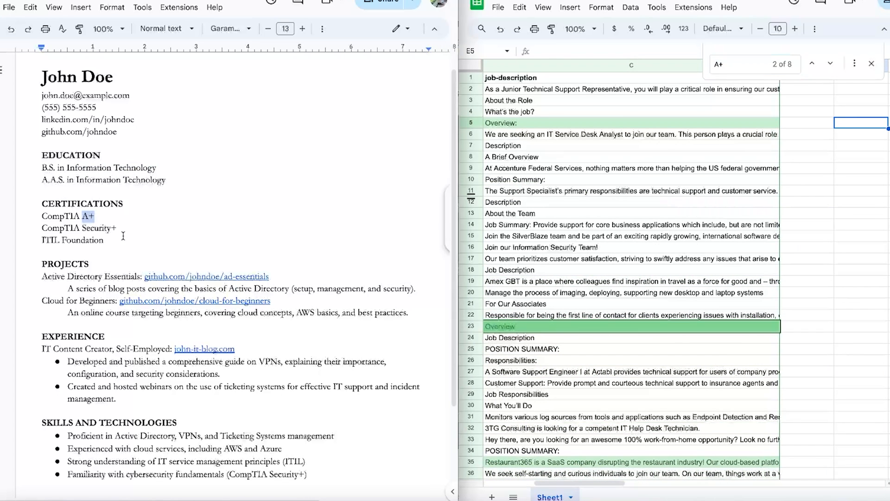
double_click(99, 228)
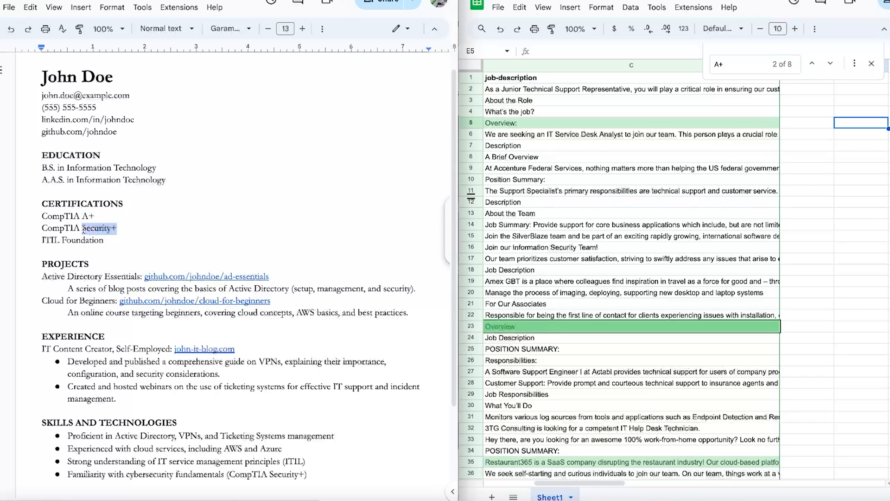
text(Security+)
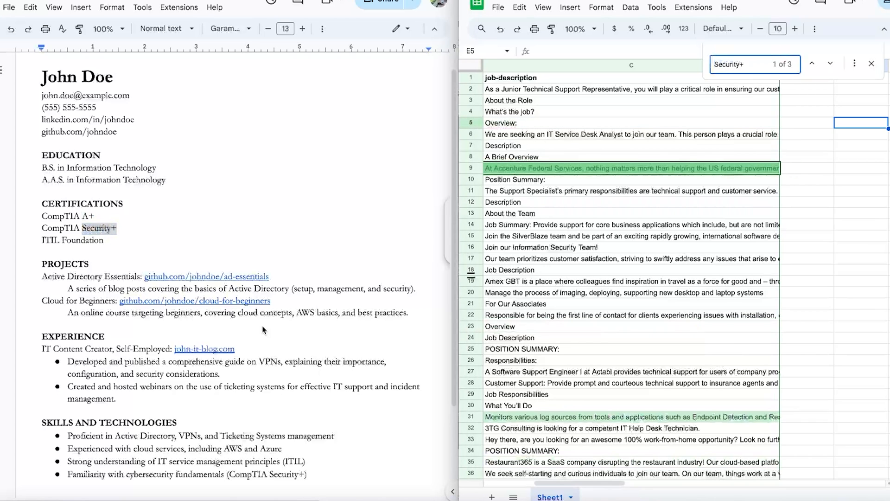
mouse_move(468, 173)
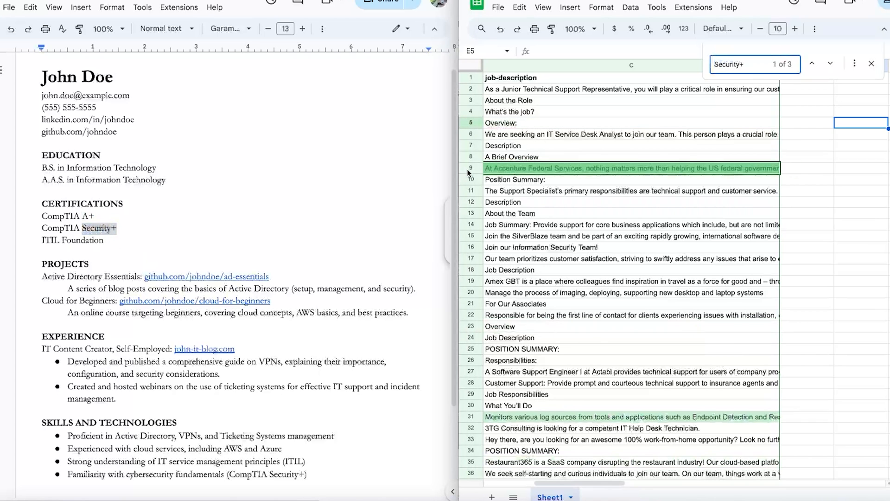
Step: Search for ITIL and Active Directory (11 matches), then close the find bar
text(ITIL)
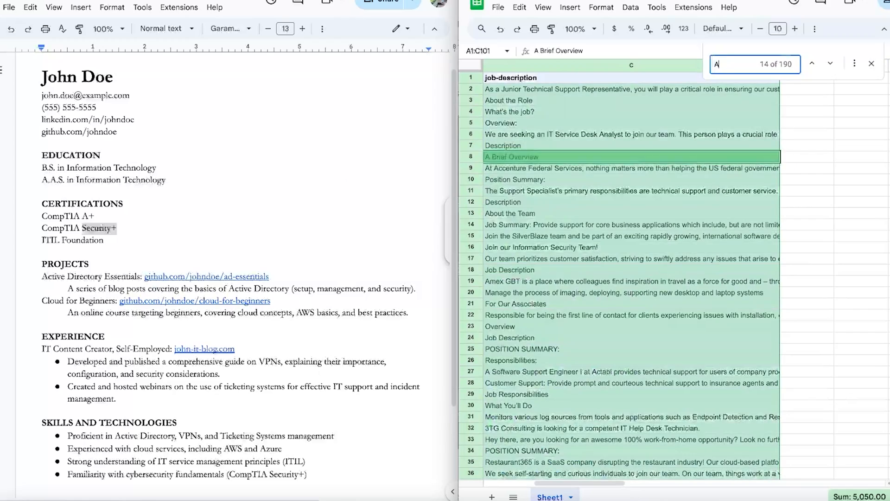
text(Active Direc)
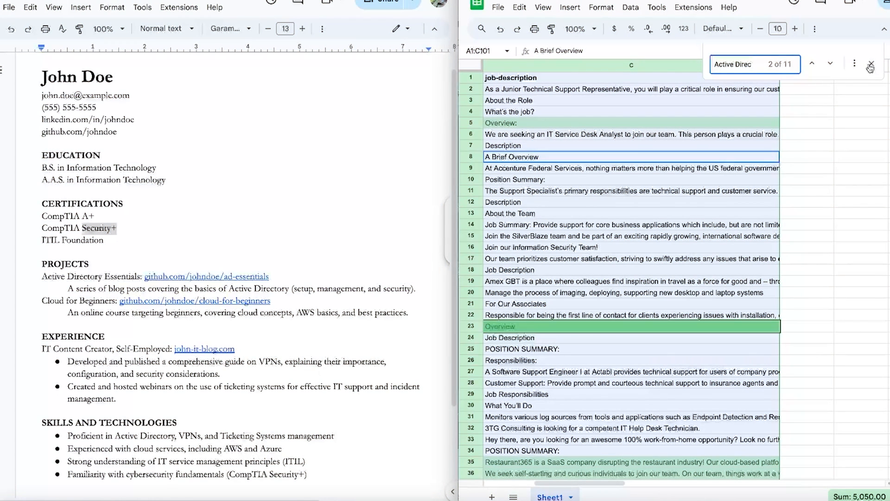
click(873, 63)
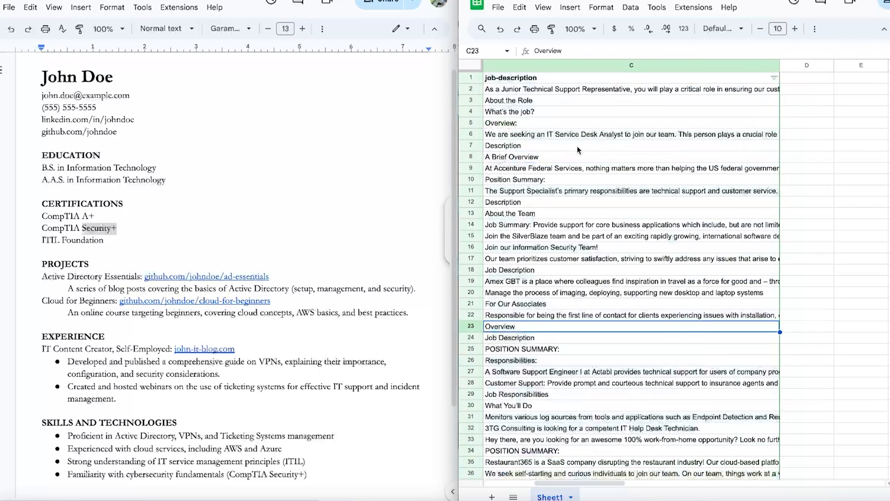
mouse_move(102, 245)
text(c)
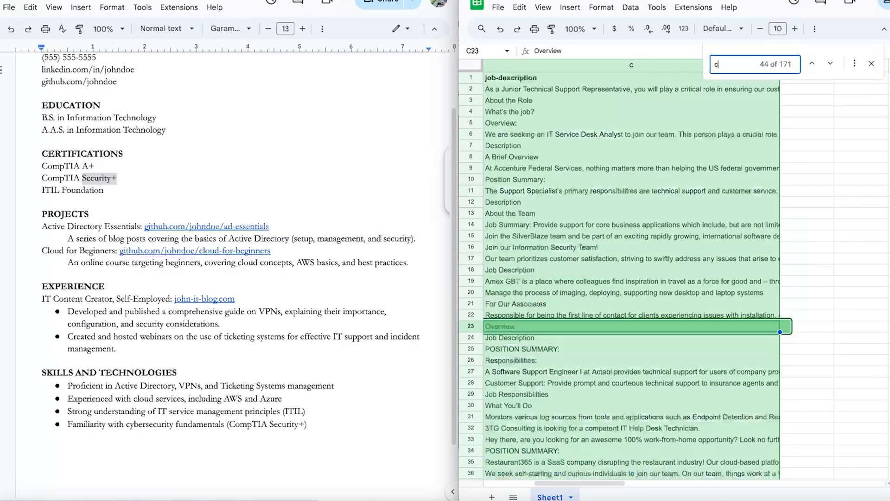
Step: Search the job descriptions for 'cloud' and 'ticketing' (17 matches)
text(loud)
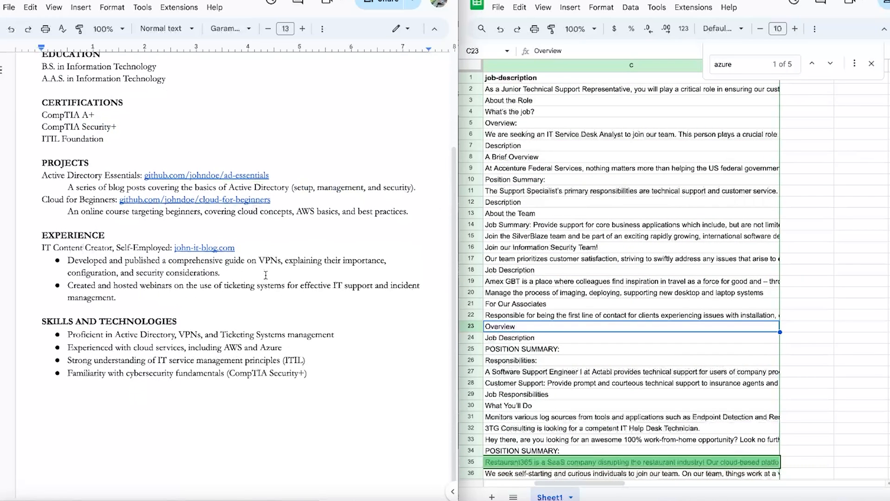
mouse_move(273, 256)
text(VPN)
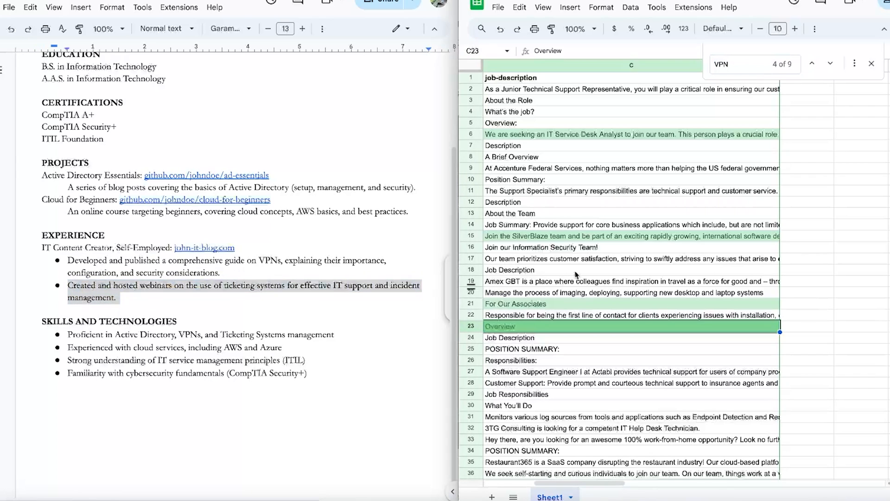
text(ticke)
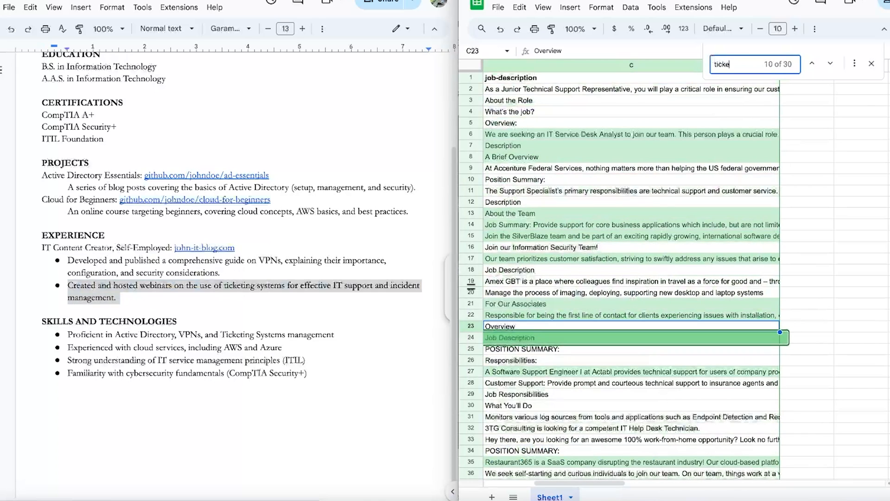
text(t)
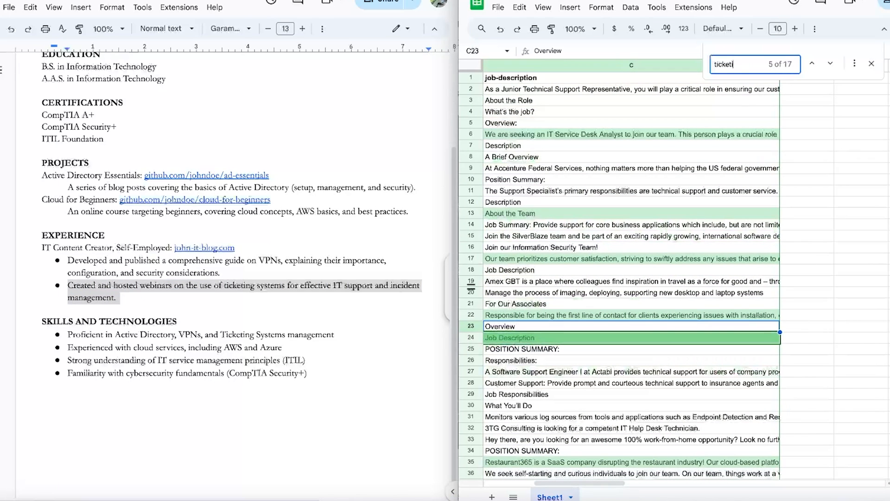
text(ng)
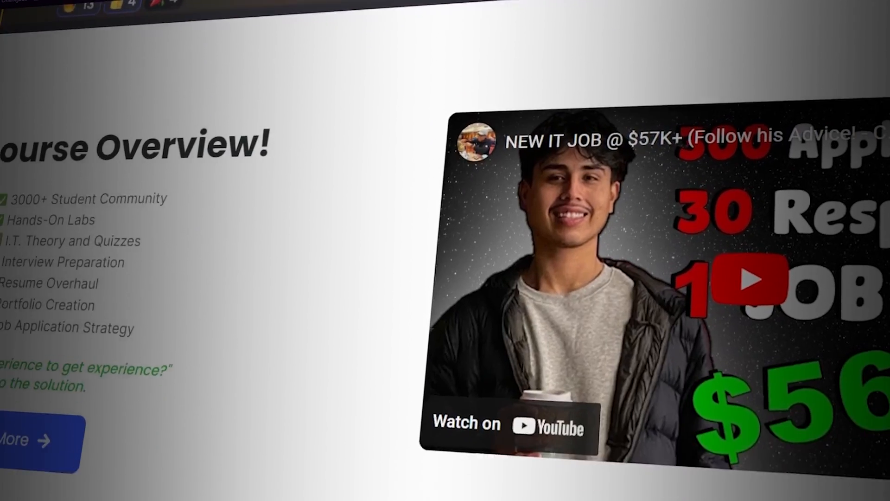
scroll(down, 3)
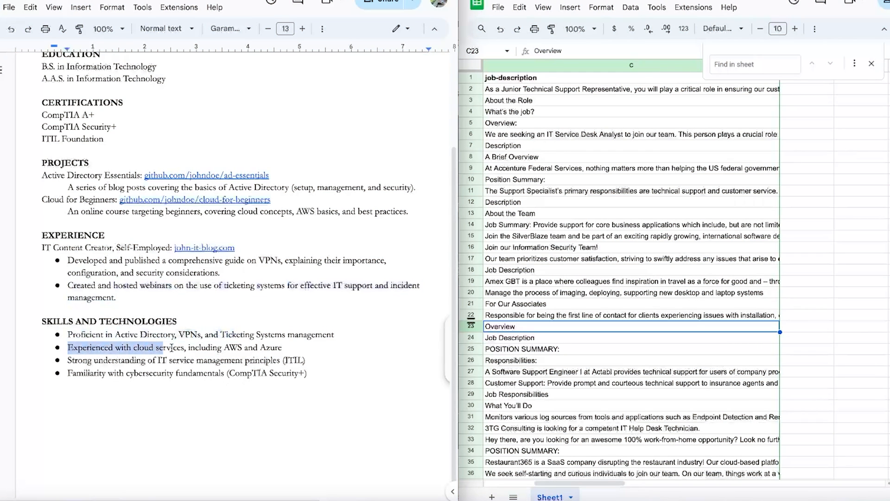
Step: Return the resume to its top and bring the job ID and title columns into view, selecting two job titles
click(103, 359)
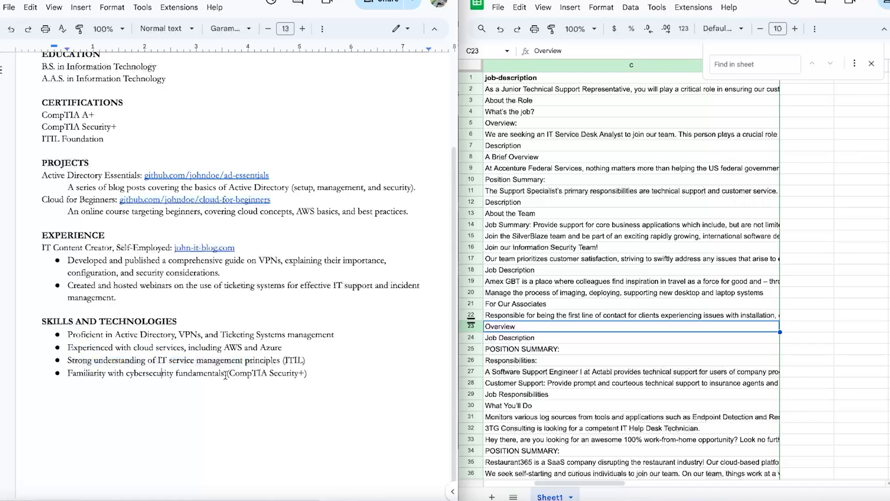
scroll(up, 3)
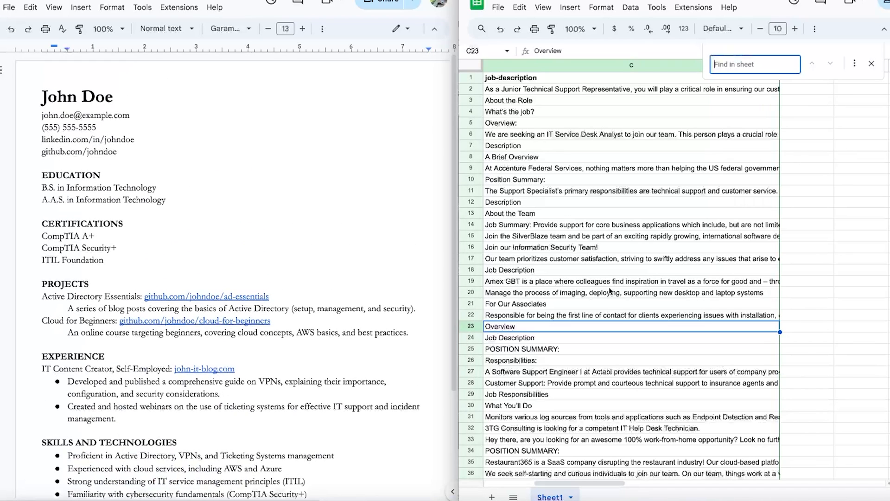
scroll(left, 3)
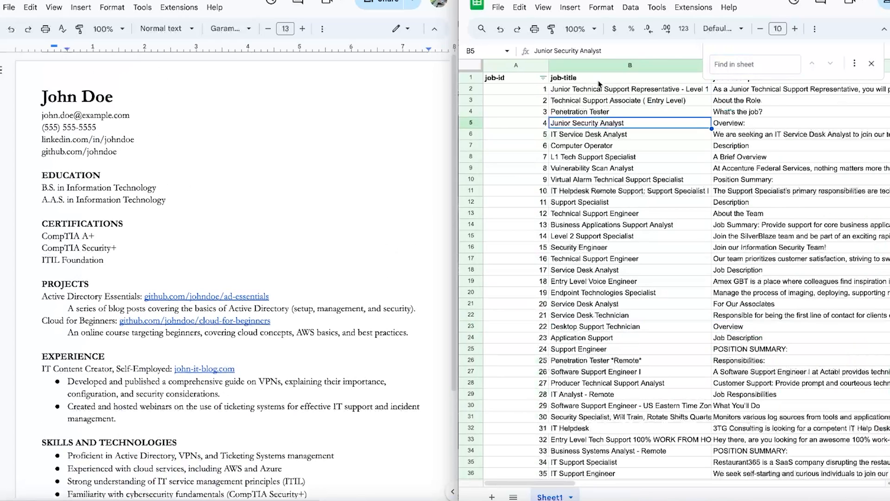
click(611, 225)
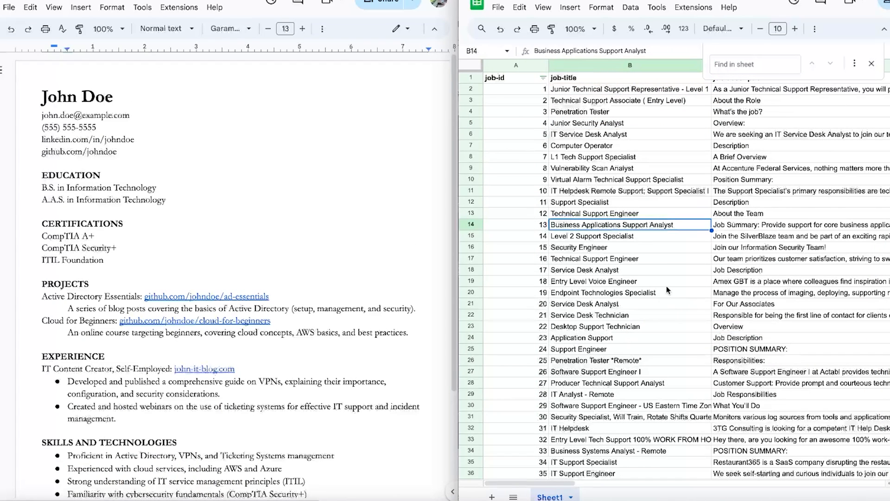
click(766, 269)
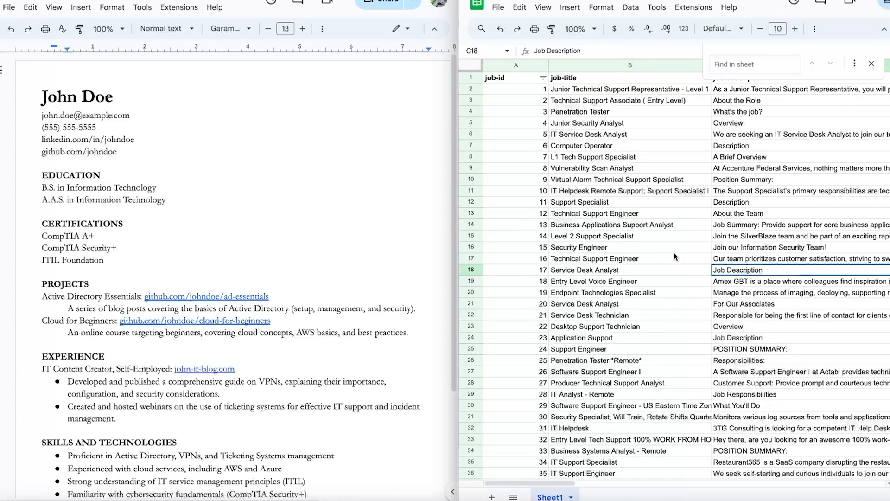